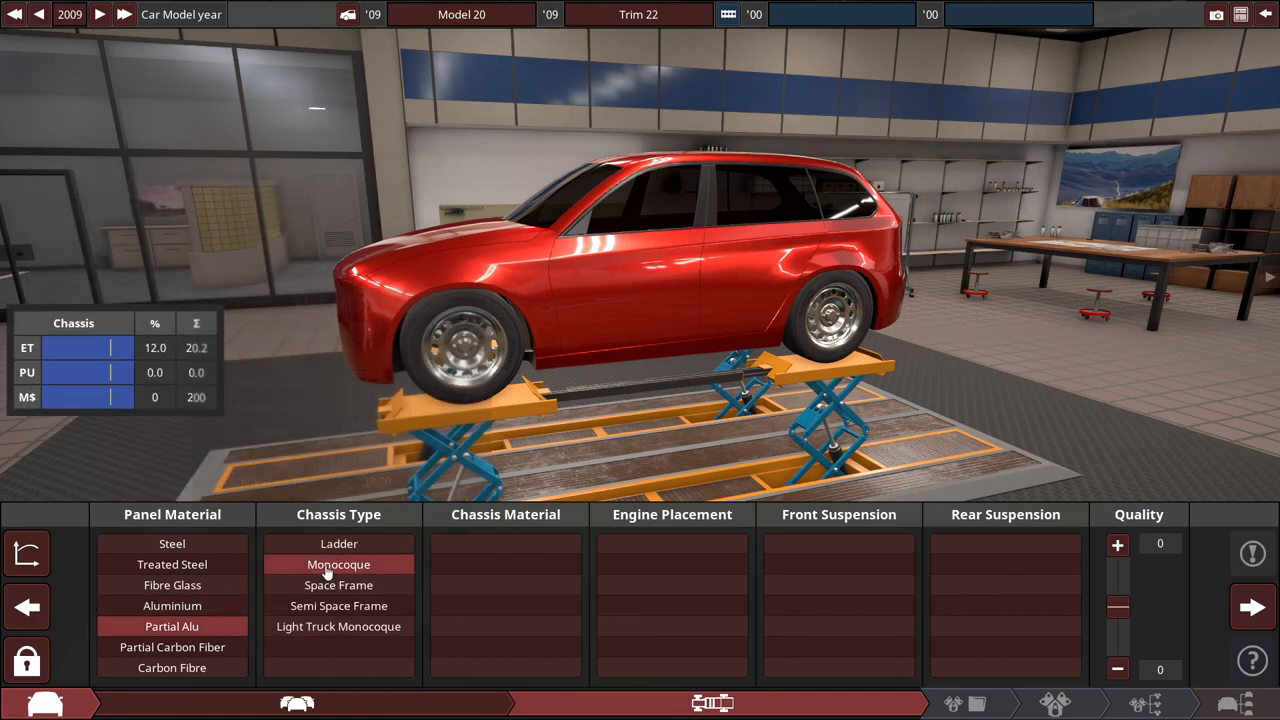
# Choose a monocoque AHS steel chassis, front transverse engine placement and a front suspension type.
pyautogui.click(338, 564)
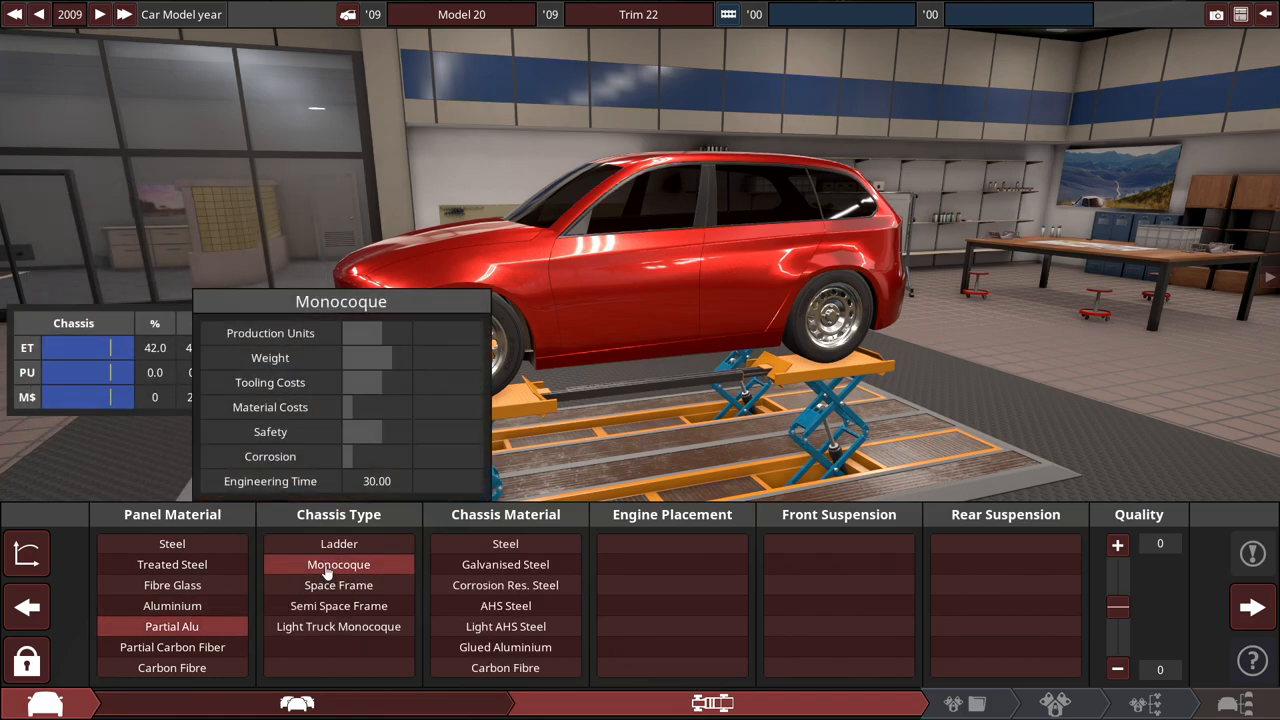
pyautogui.click(505, 605)
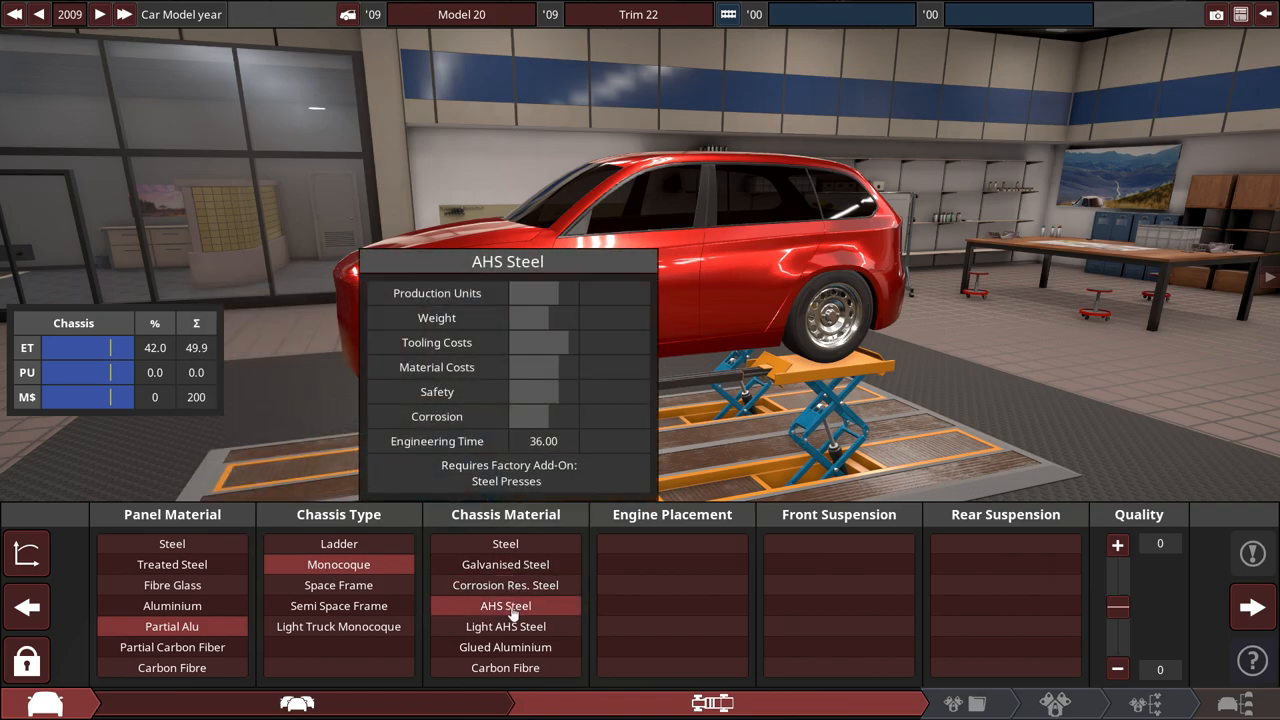
pyautogui.click(505, 605)
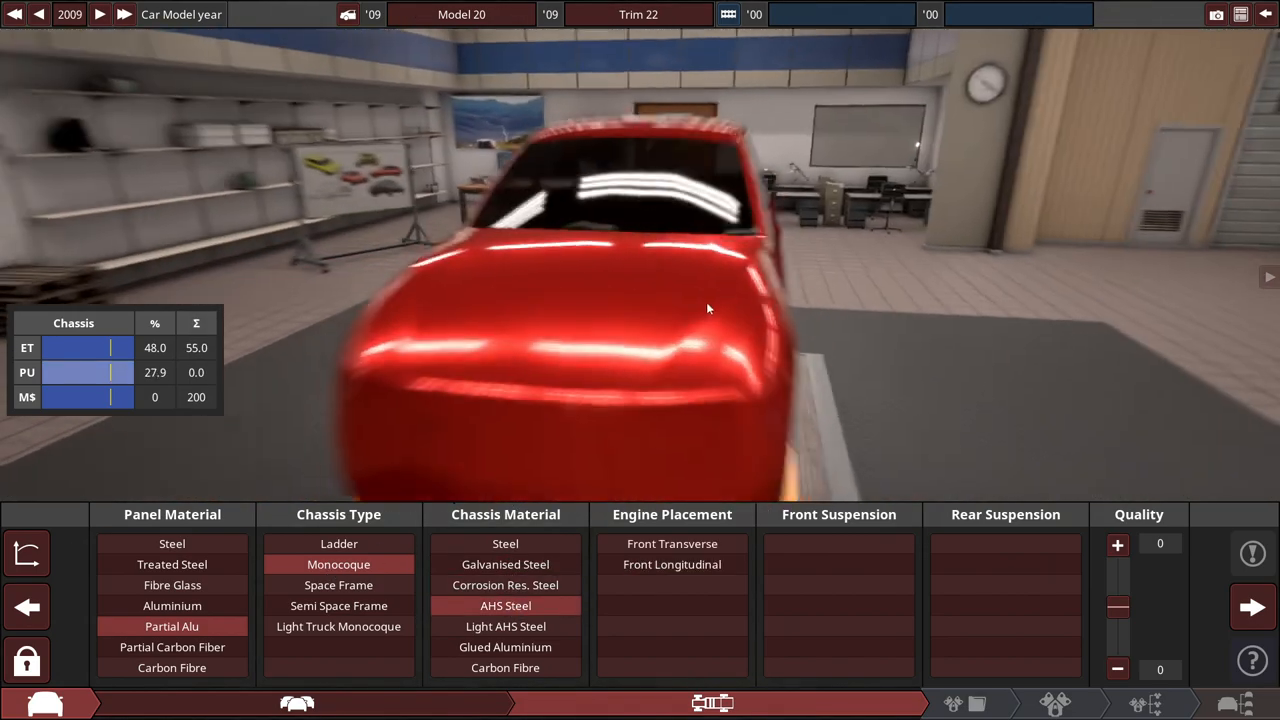
pyautogui.click(671, 543)
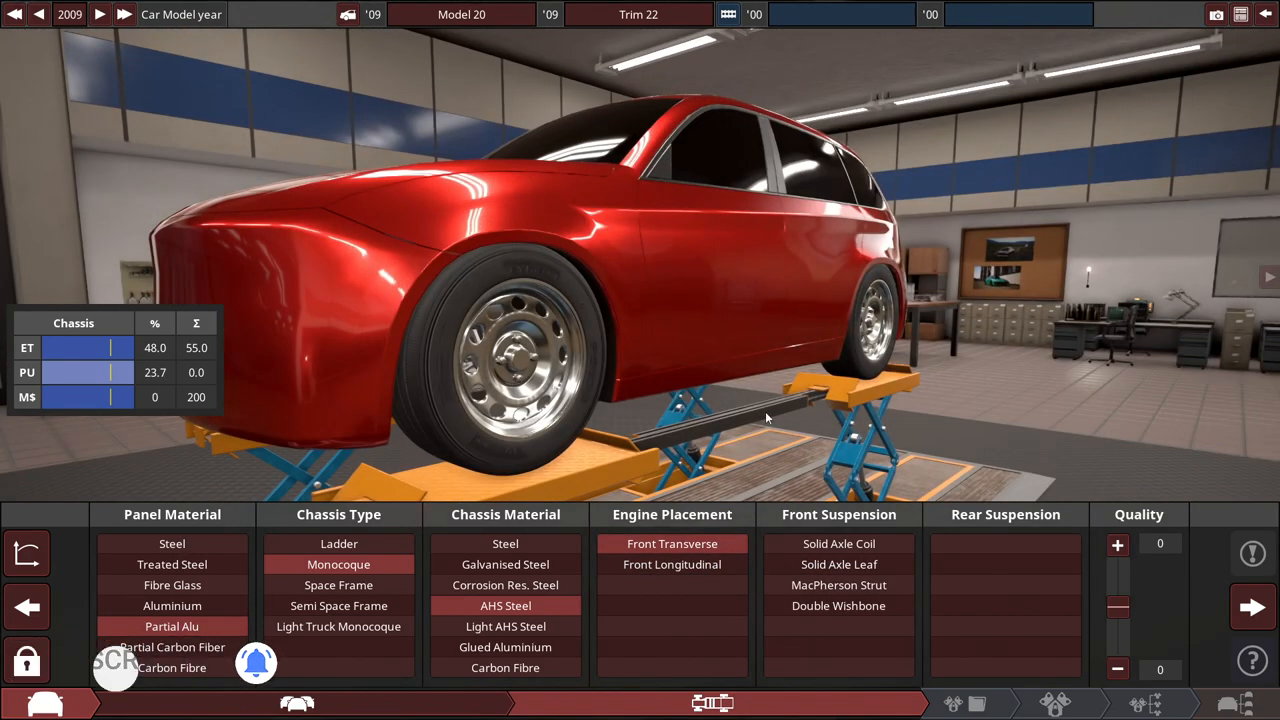
pyautogui.click(838, 585)
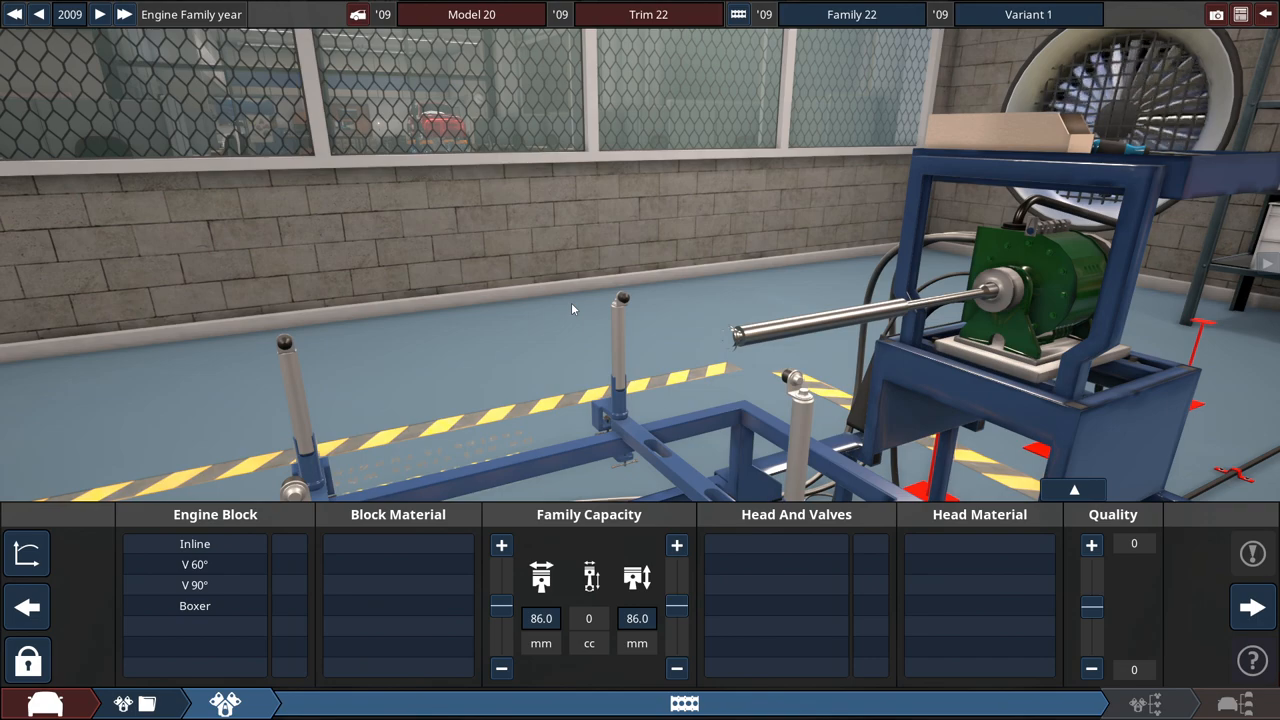
# Make a 60° V6 block sized to about 2.7 litres, with dual overhead cams and valves per cylinder set.
pyautogui.click(195, 564)
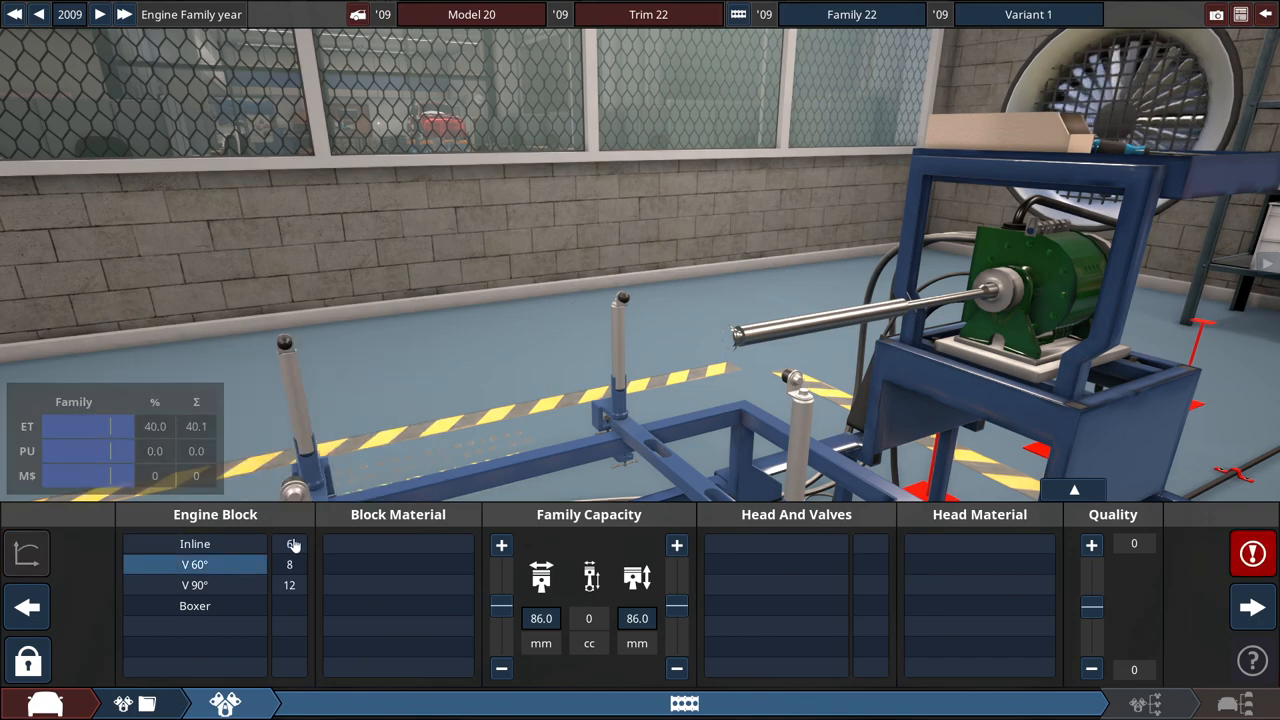
pyautogui.click(194, 543)
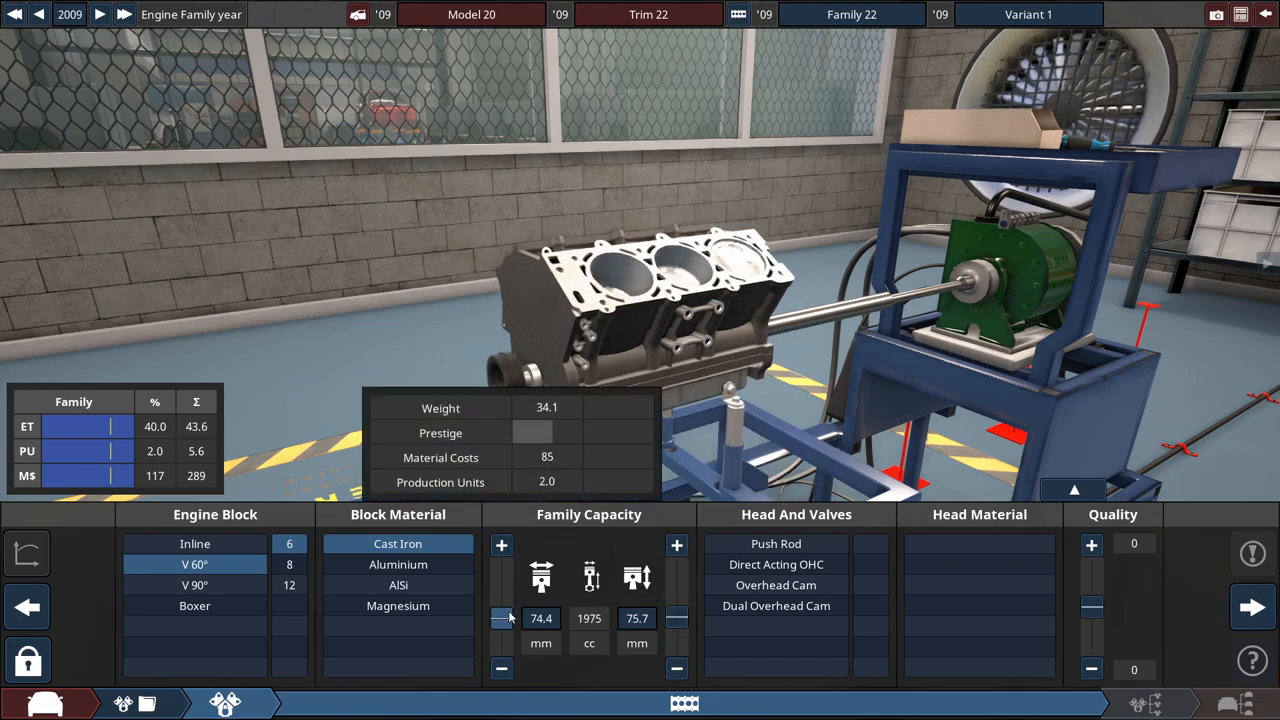
pyautogui.moveTo(502, 618); pyautogui.dragTo(560, 618)
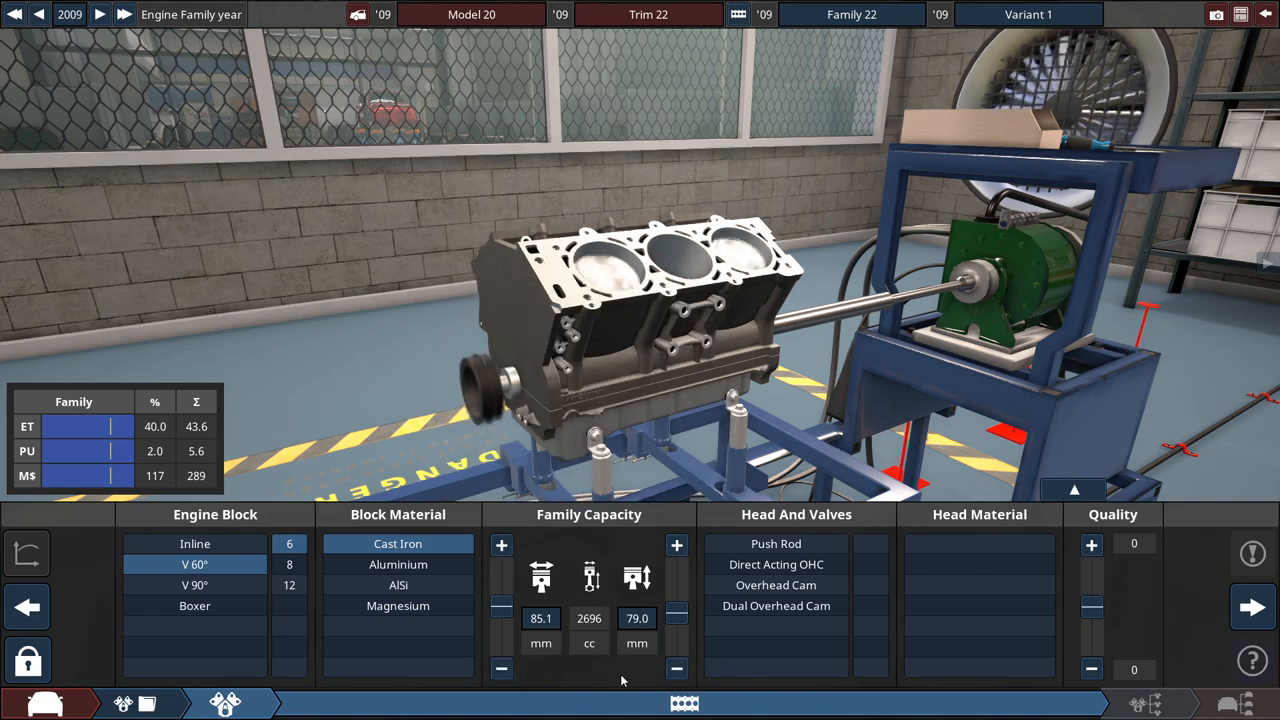
pyautogui.click(776, 585)
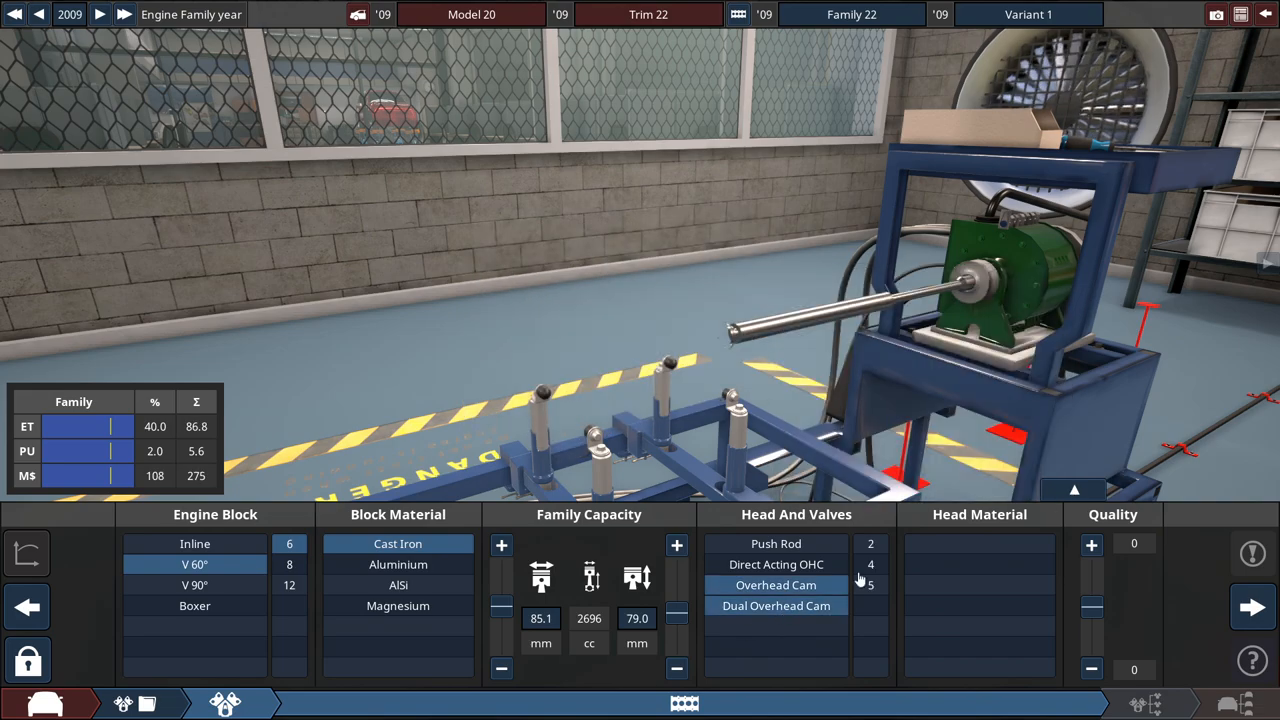
pyautogui.click(979, 564)
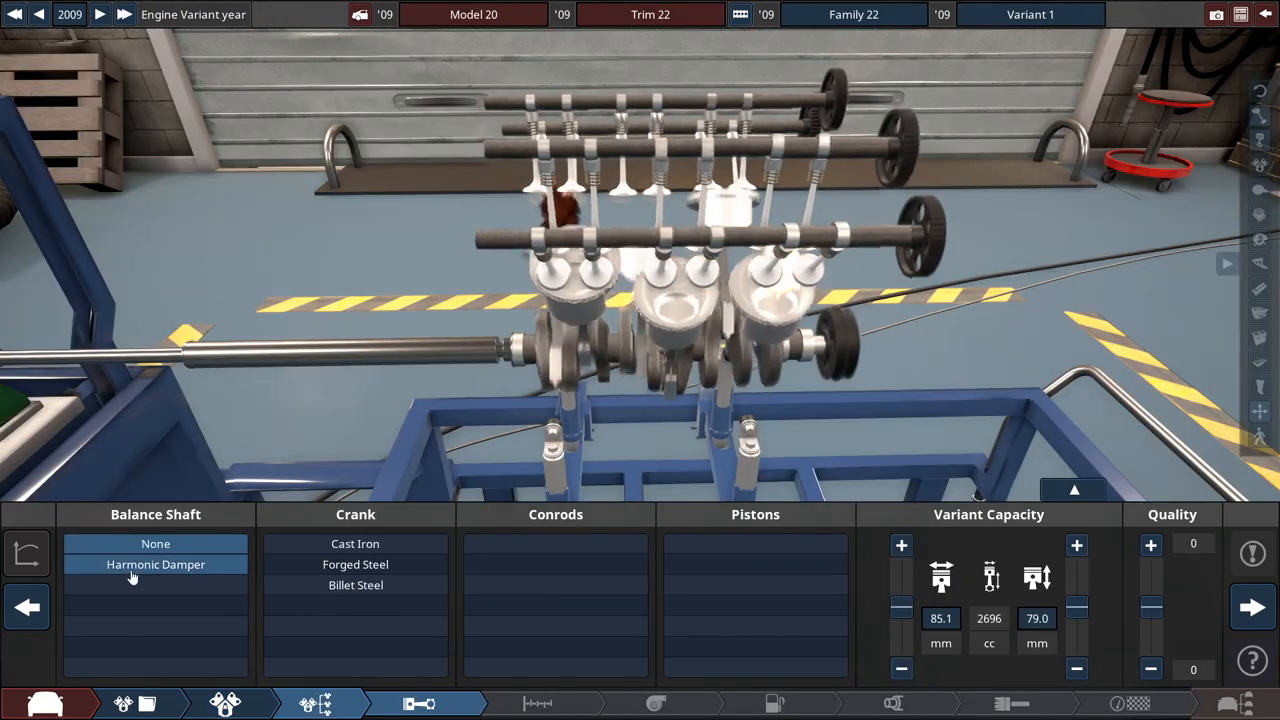
# Fit a harmonic damper and heavy-duty forged conrods, then choose the piston type.
pyautogui.click(155, 543)
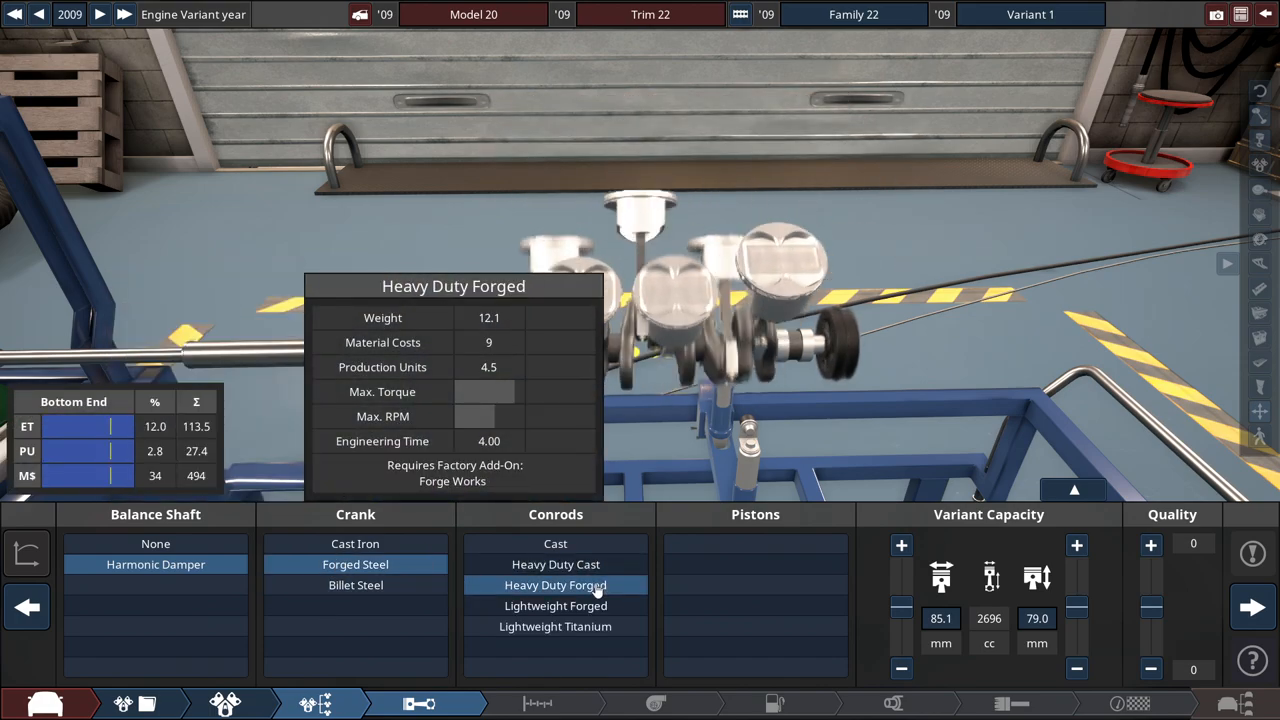
pyautogui.click(555, 585)
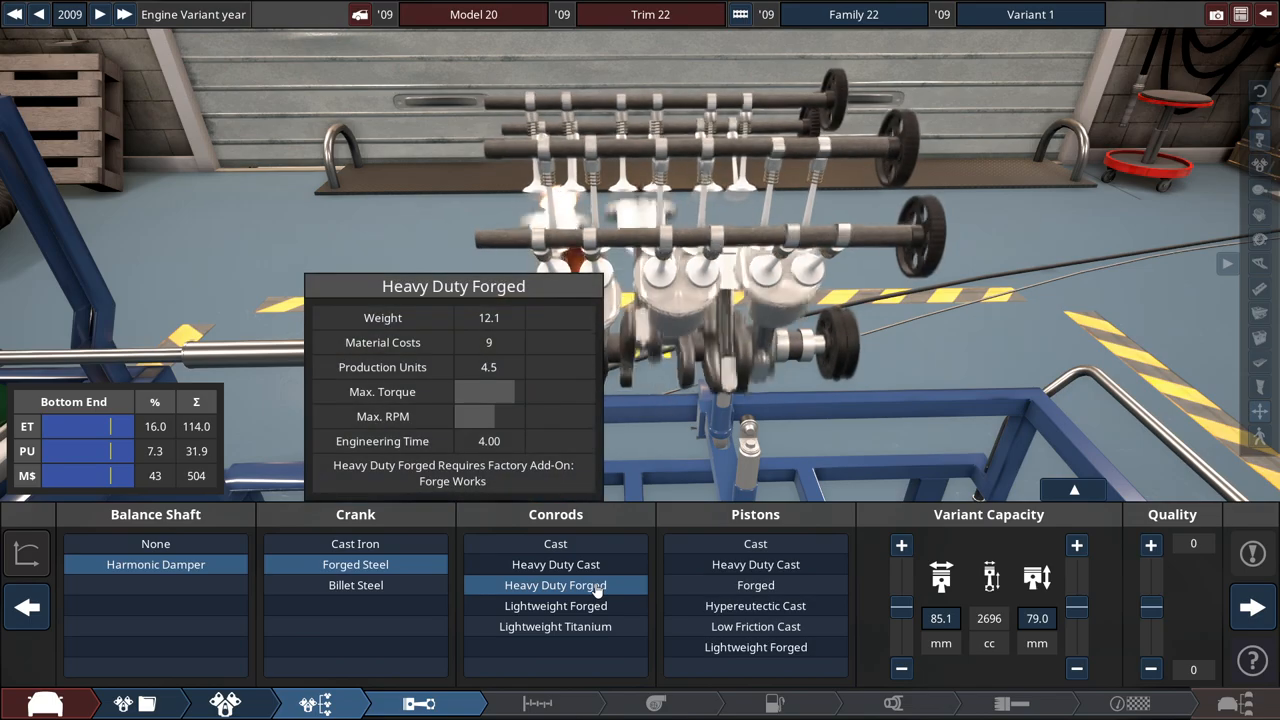
pyautogui.click(755, 543)
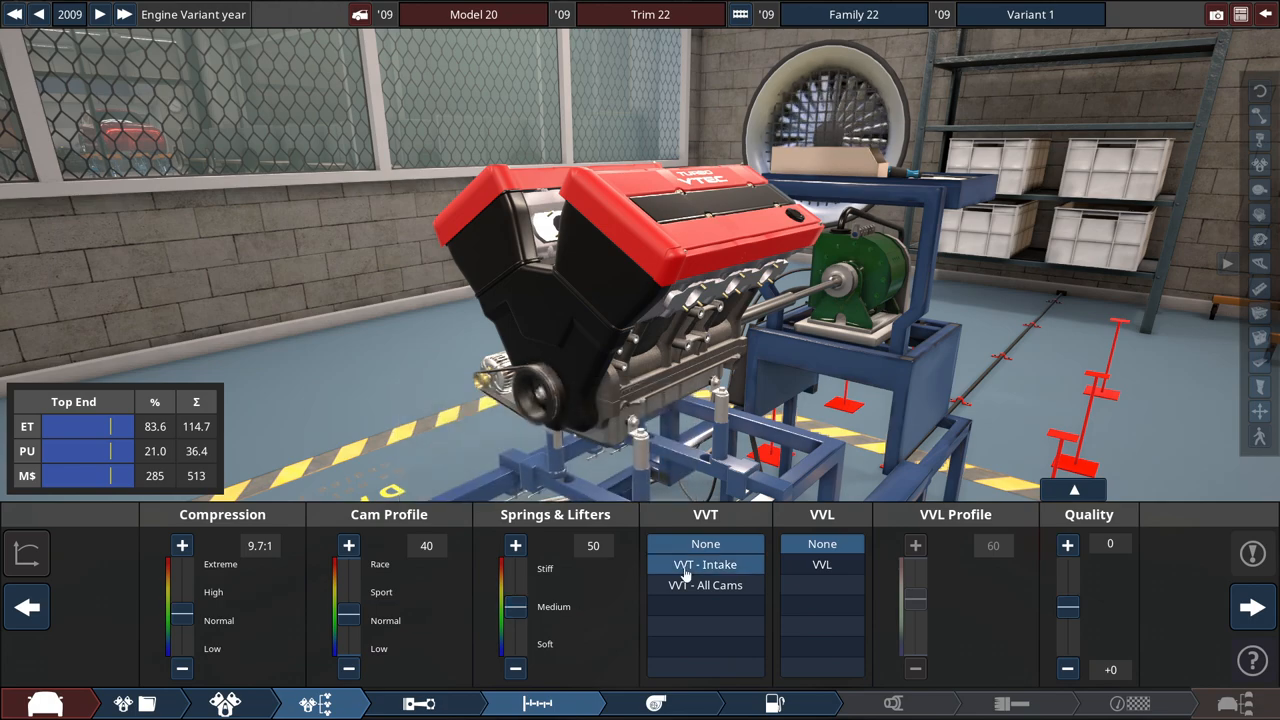
# Add intake VVT with single-throttle direct injection for regular 86 AKI fuel.
pyautogui.click(705, 564)
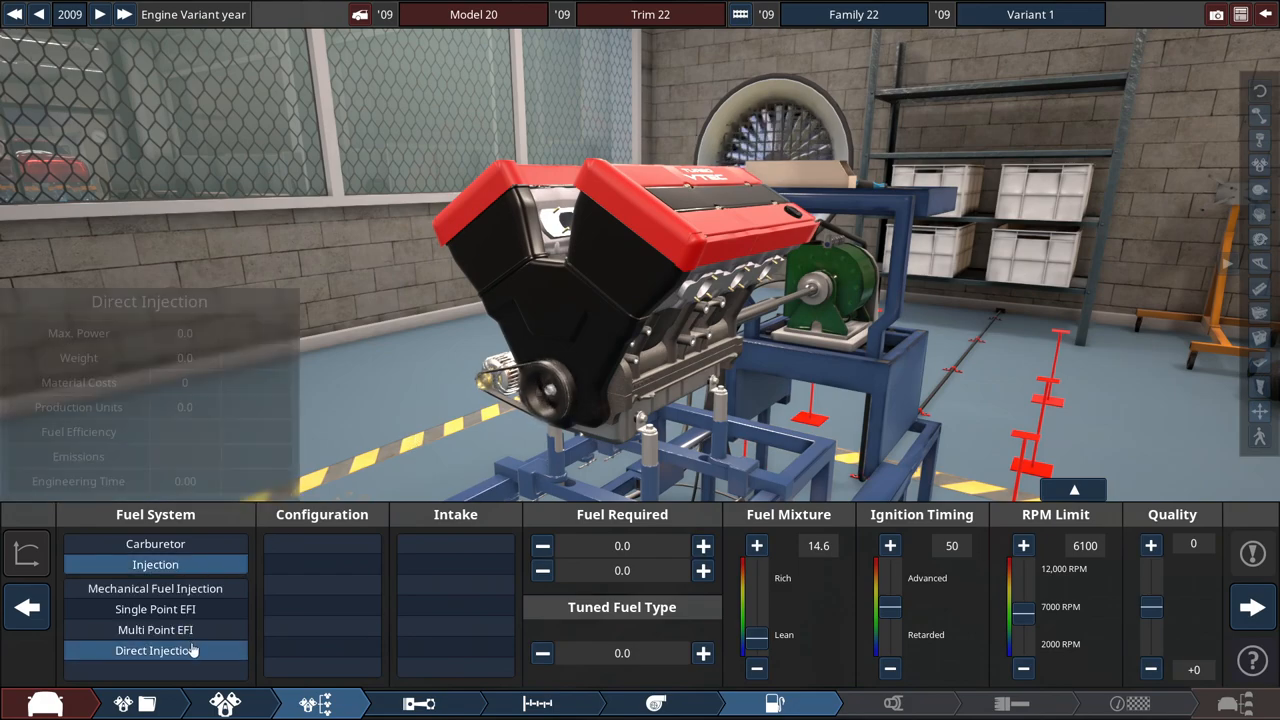
pyautogui.click(155, 650)
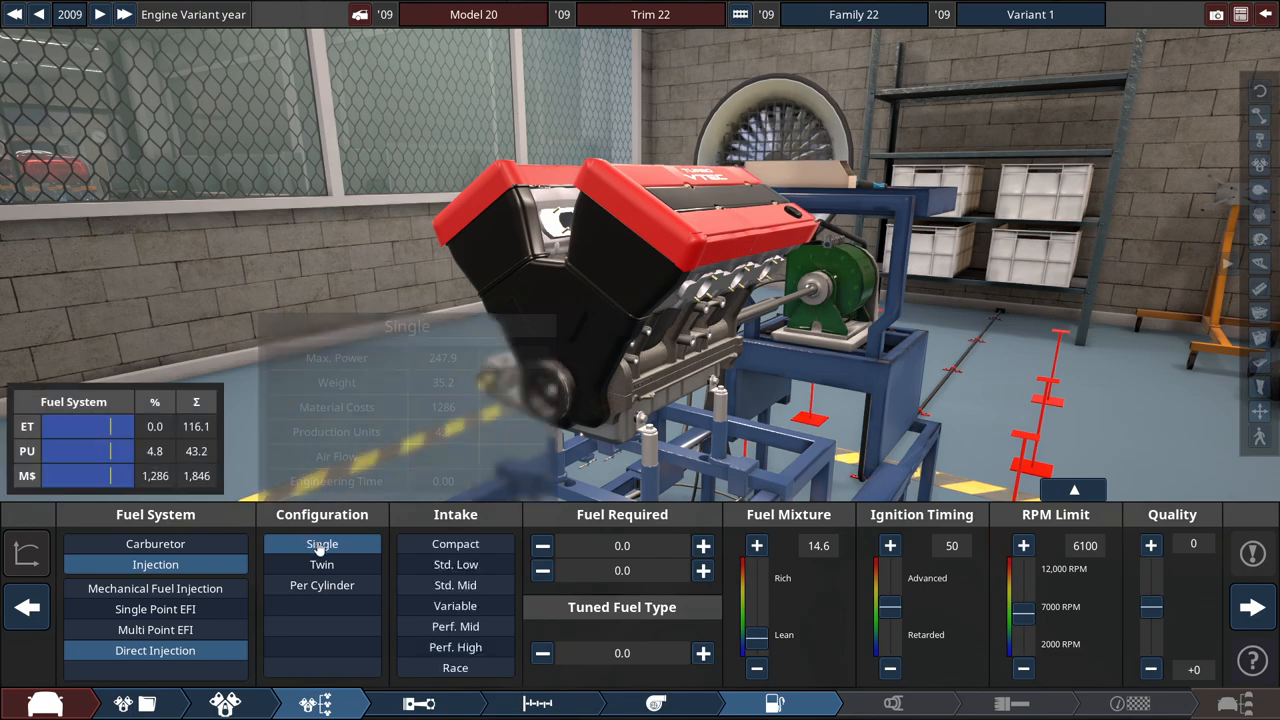
pyautogui.click(455, 585)
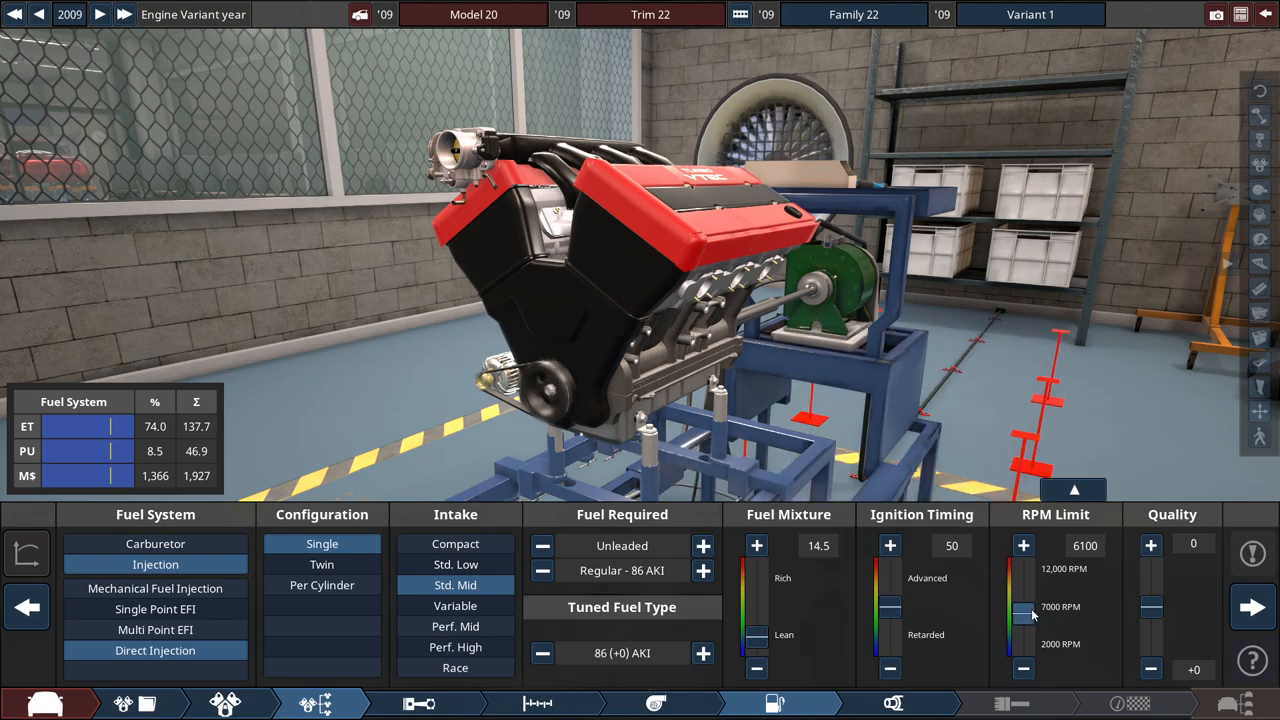
pyautogui.click(893, 703)
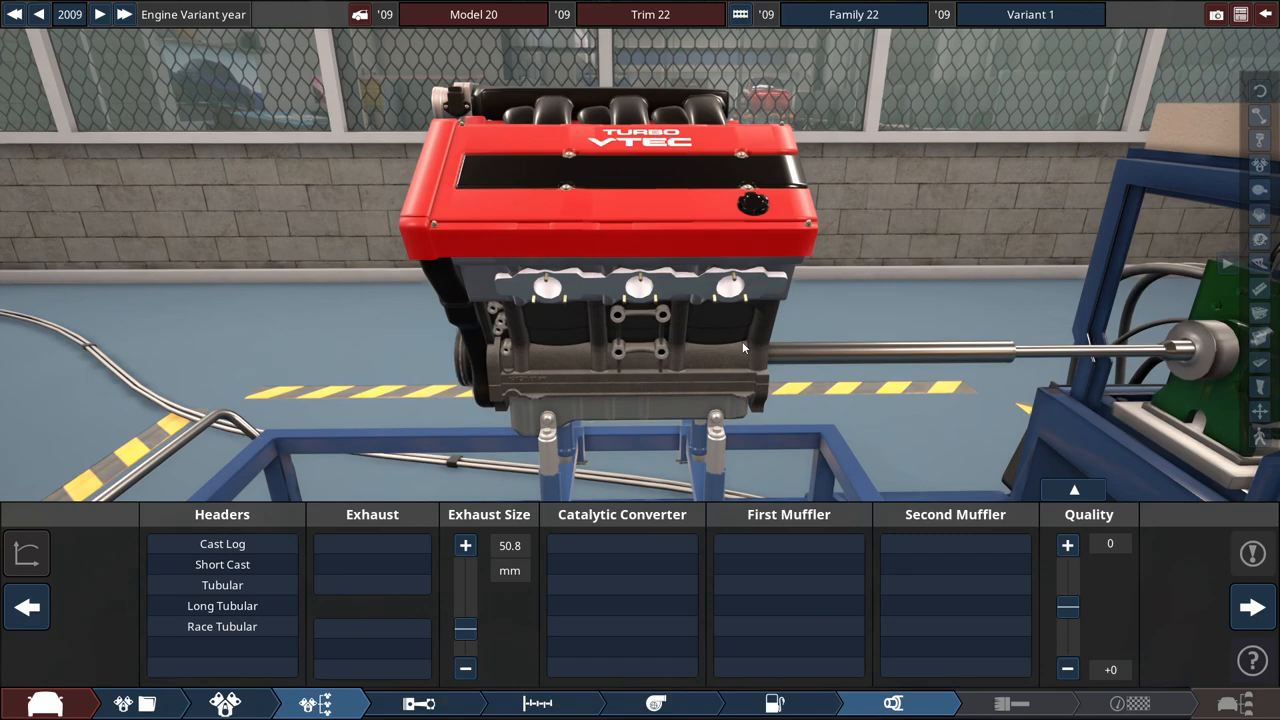
# Fit short cast headers, a three-way catalytic converter and a reverse-flow muffler.
pyautogui.click(222, 564)
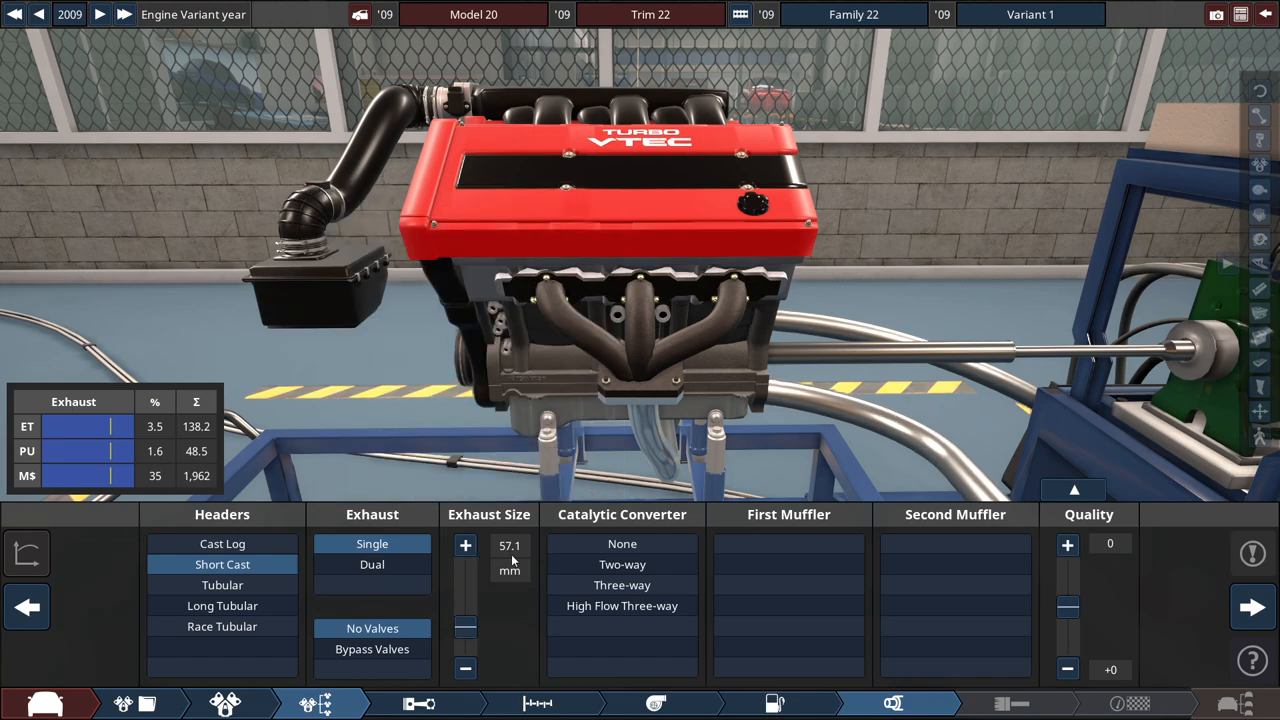
pyautogui.click(621, 585)
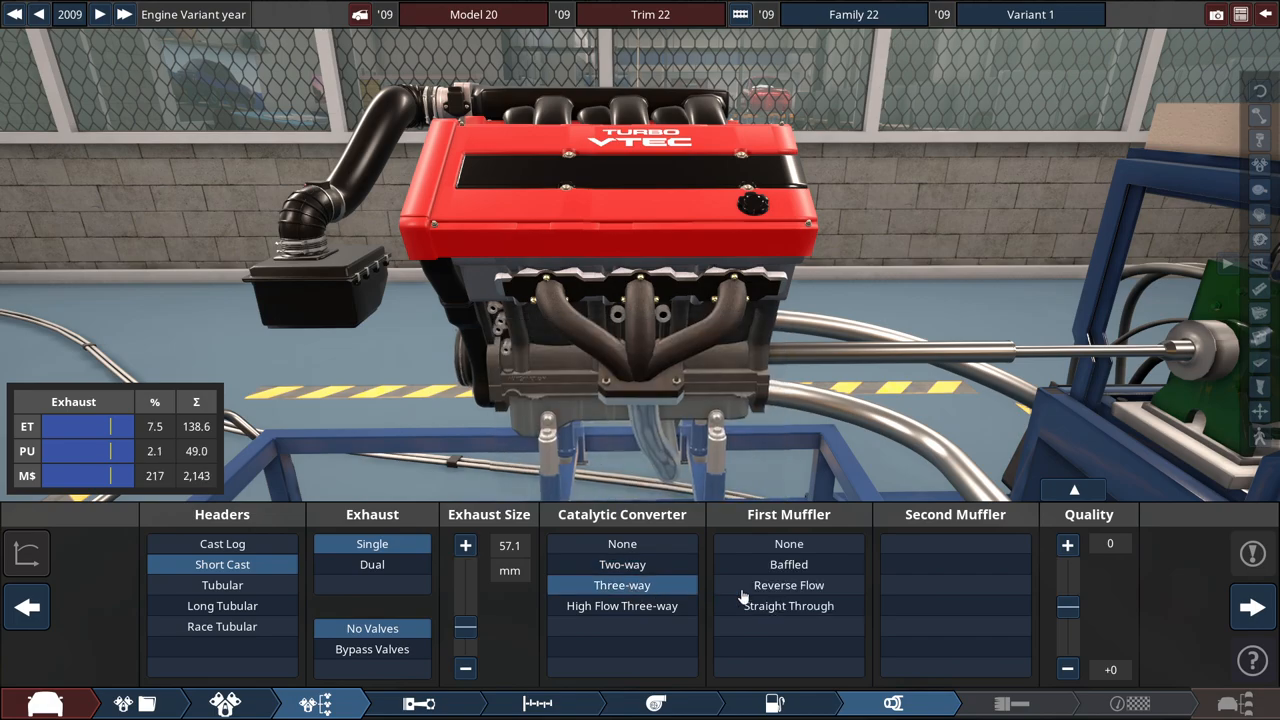
pyautogui.click(788, 543)
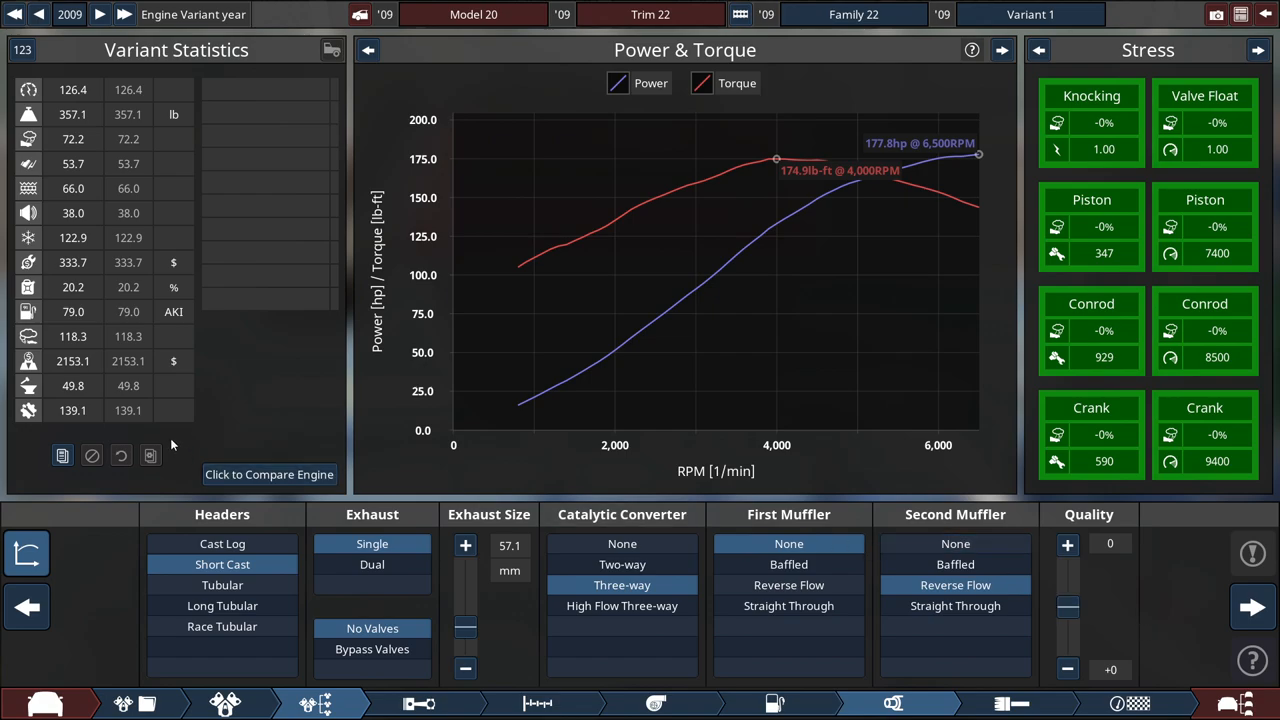
pyautogui.moveTo(88, 628)
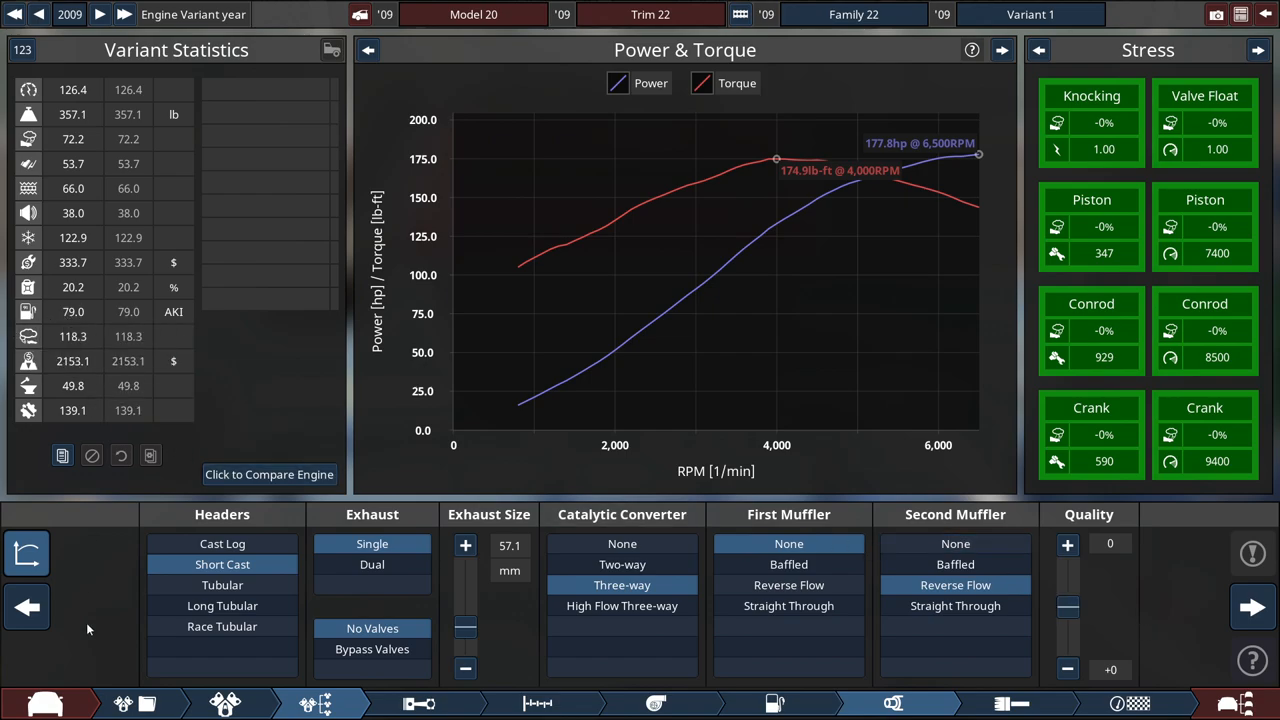
# Advance ignition timing to 74 for 188 hp at 6,100 RPM.
pyautogui.click(775, 703)
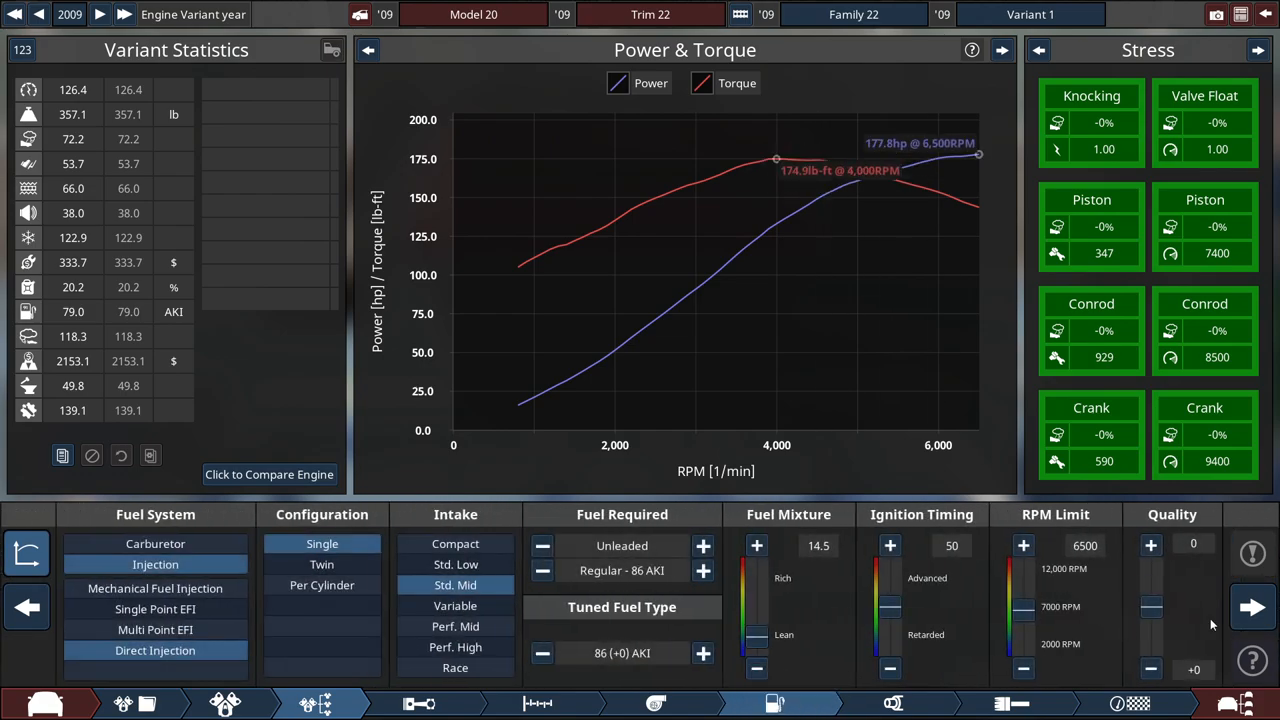
pyautogui.moveTo(1188, 589)
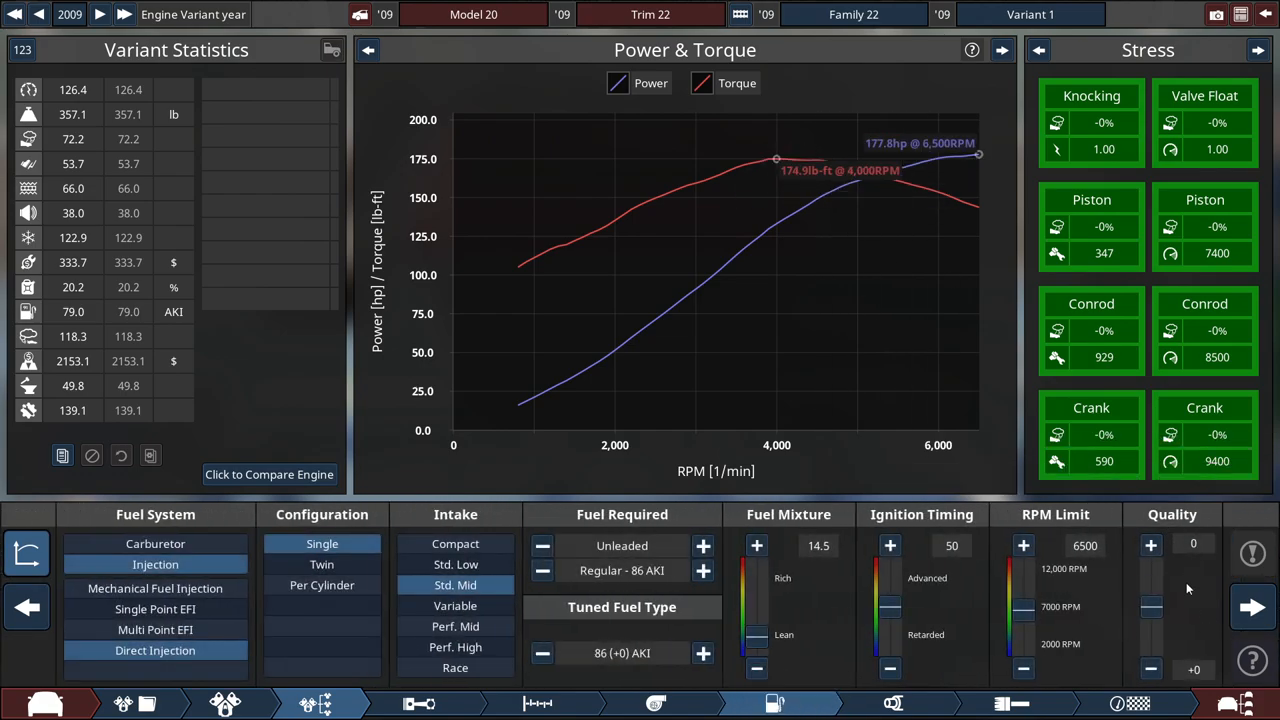
pyautogui.moveTo(1188, 593)
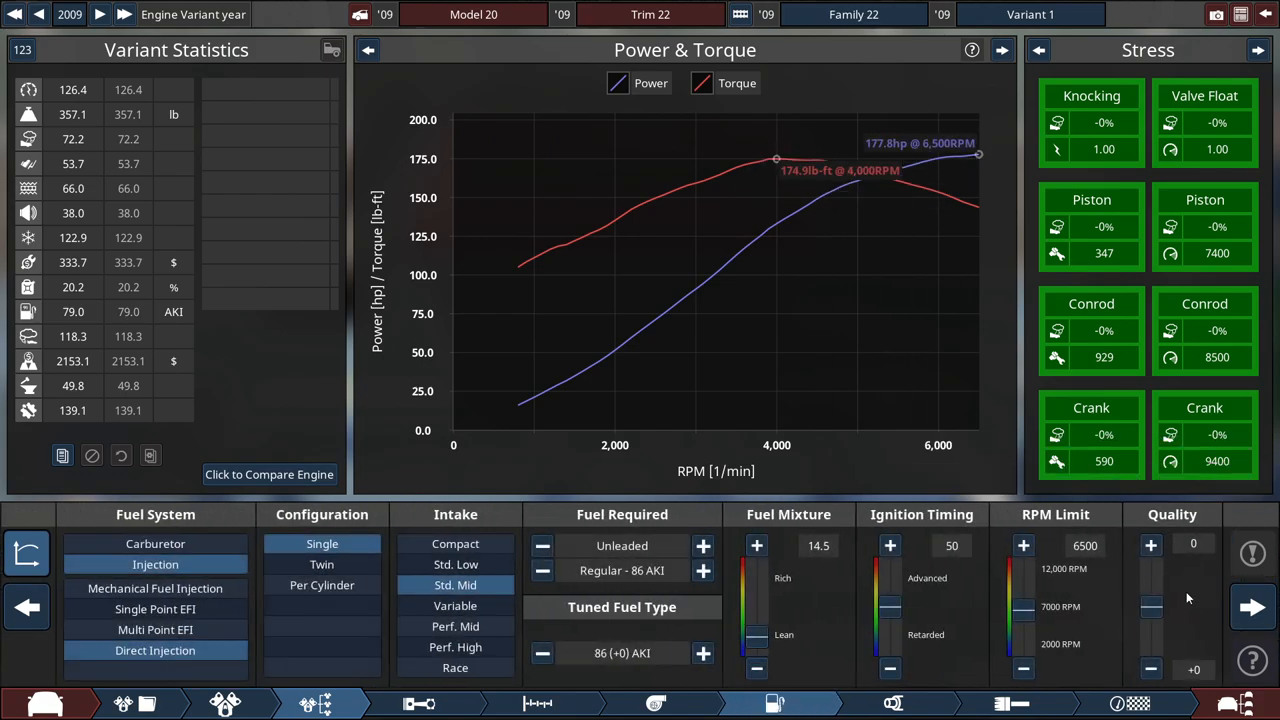
pyautogui.moveTo(892, 615); pyautogui.dragTo(892, 605)
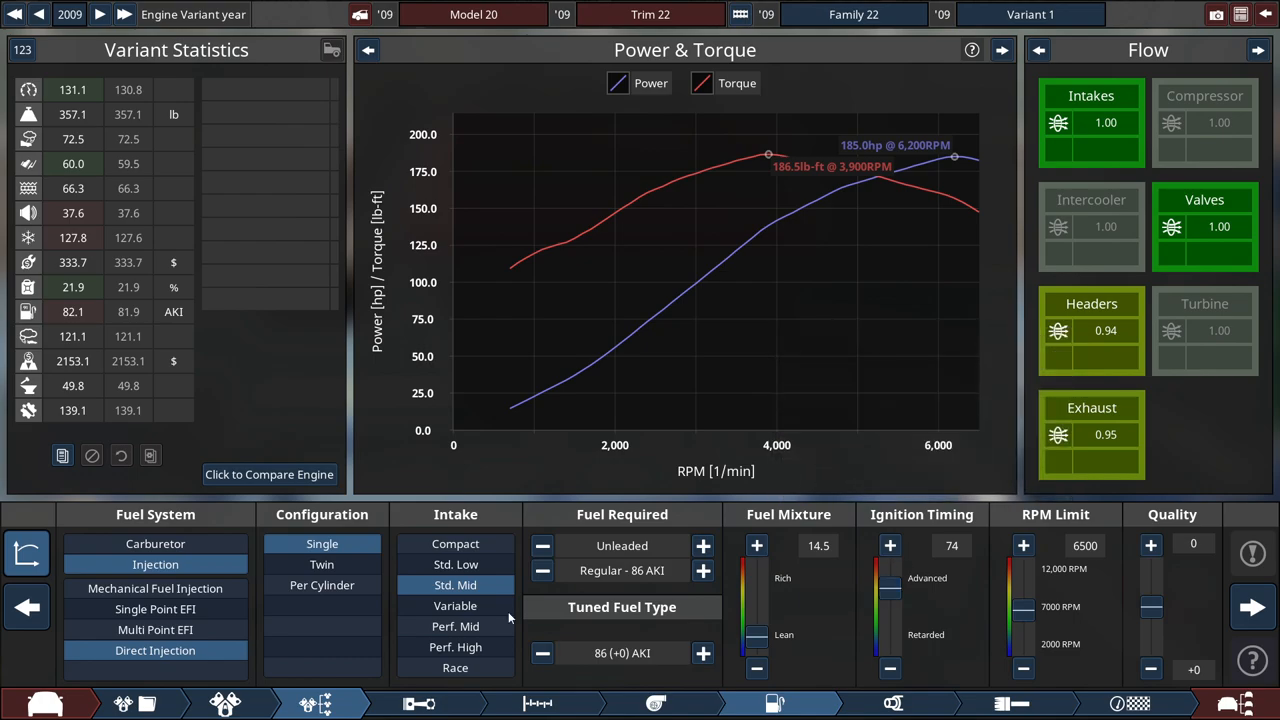
pyautogui.moveTo(73, 311)
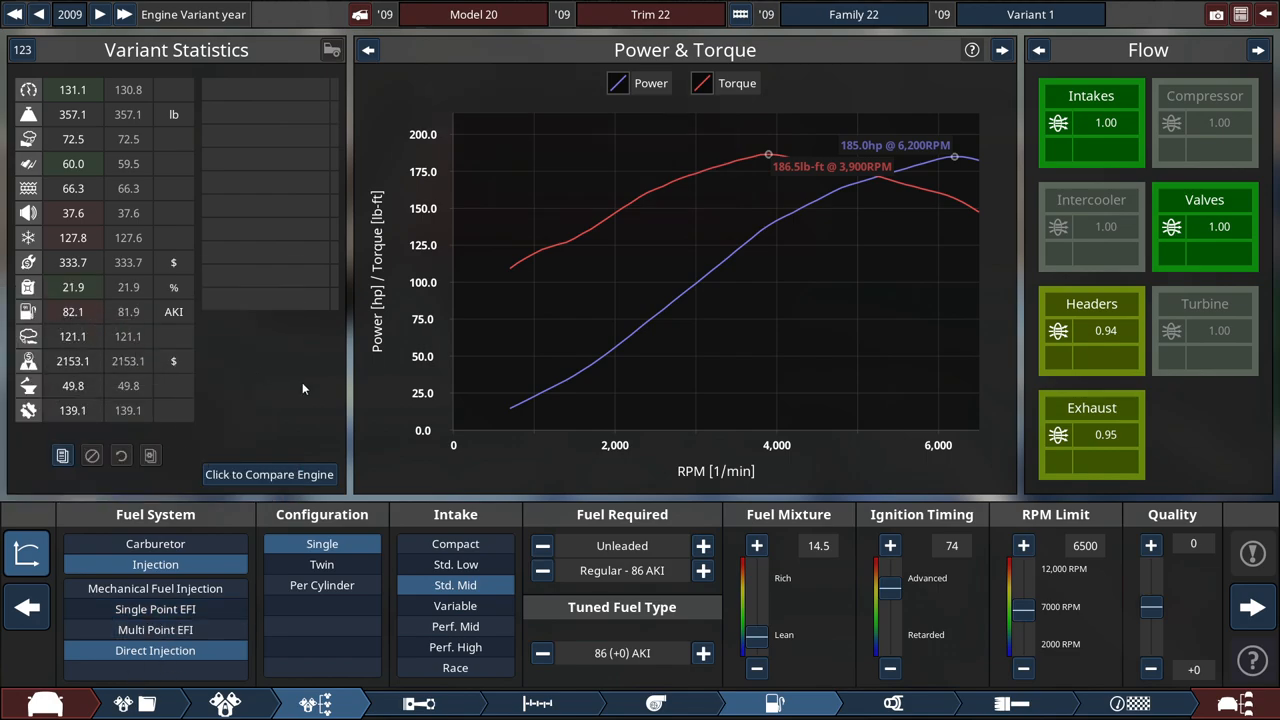
pyautogui.click(538, 703)
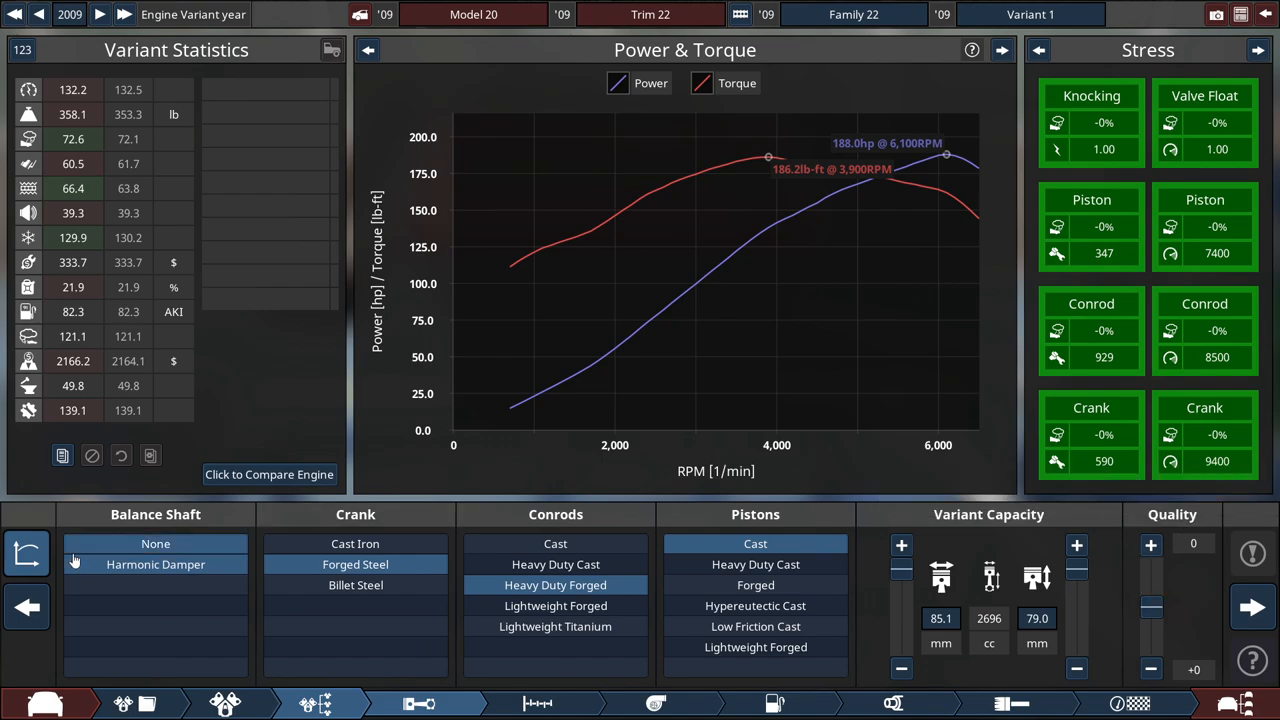
pyautogui.moveTo(92, 555)
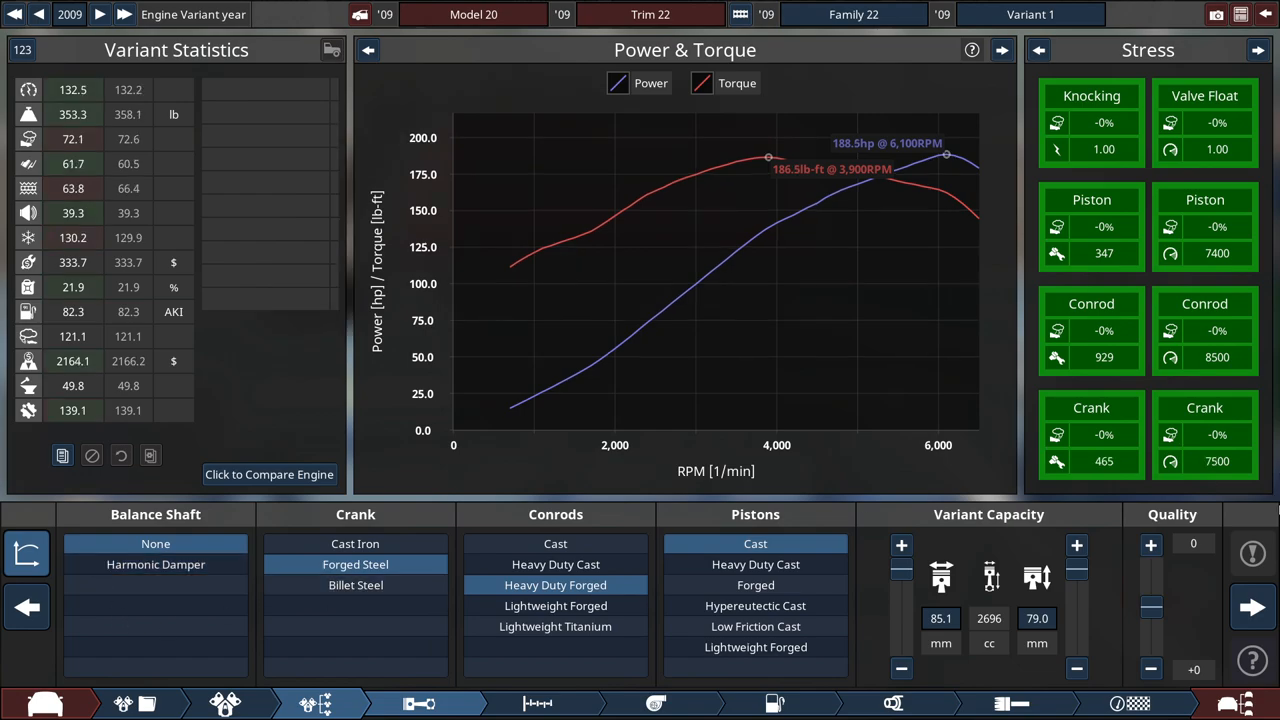
# Try the balance shaft options and leave it on None.
pyautogui.click(156, 564)
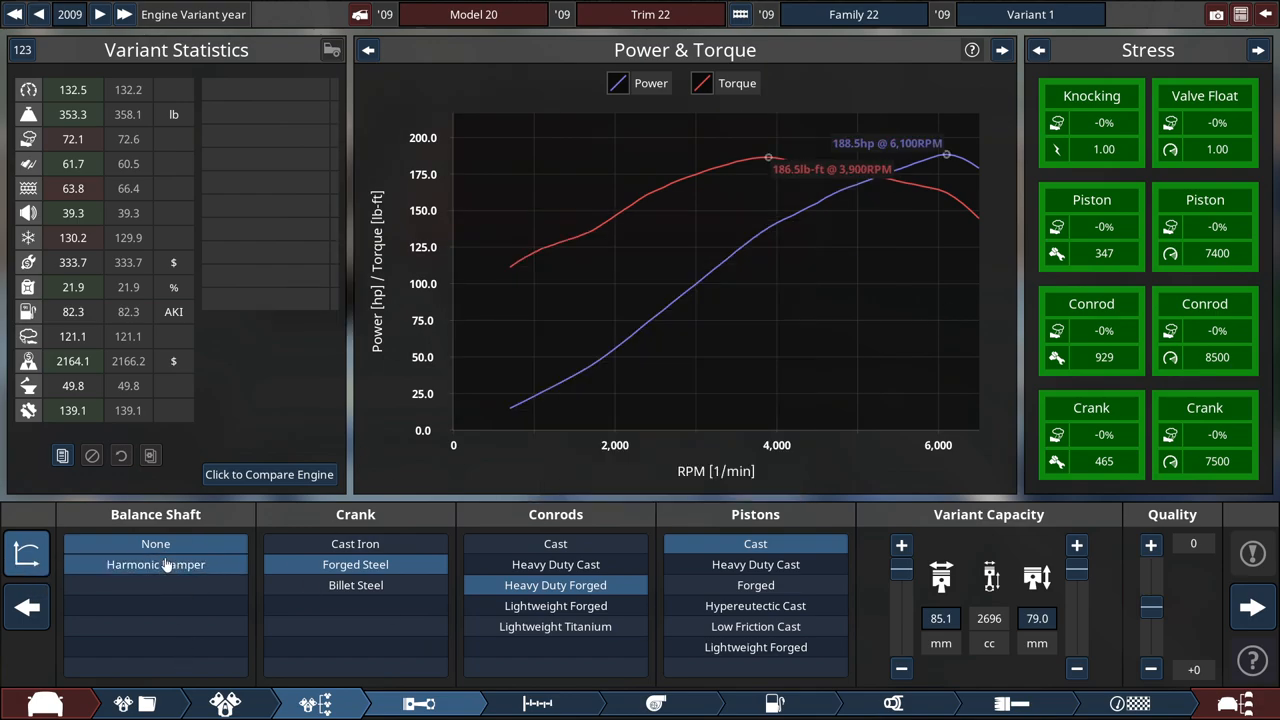
pyautogui.click(155, 543)
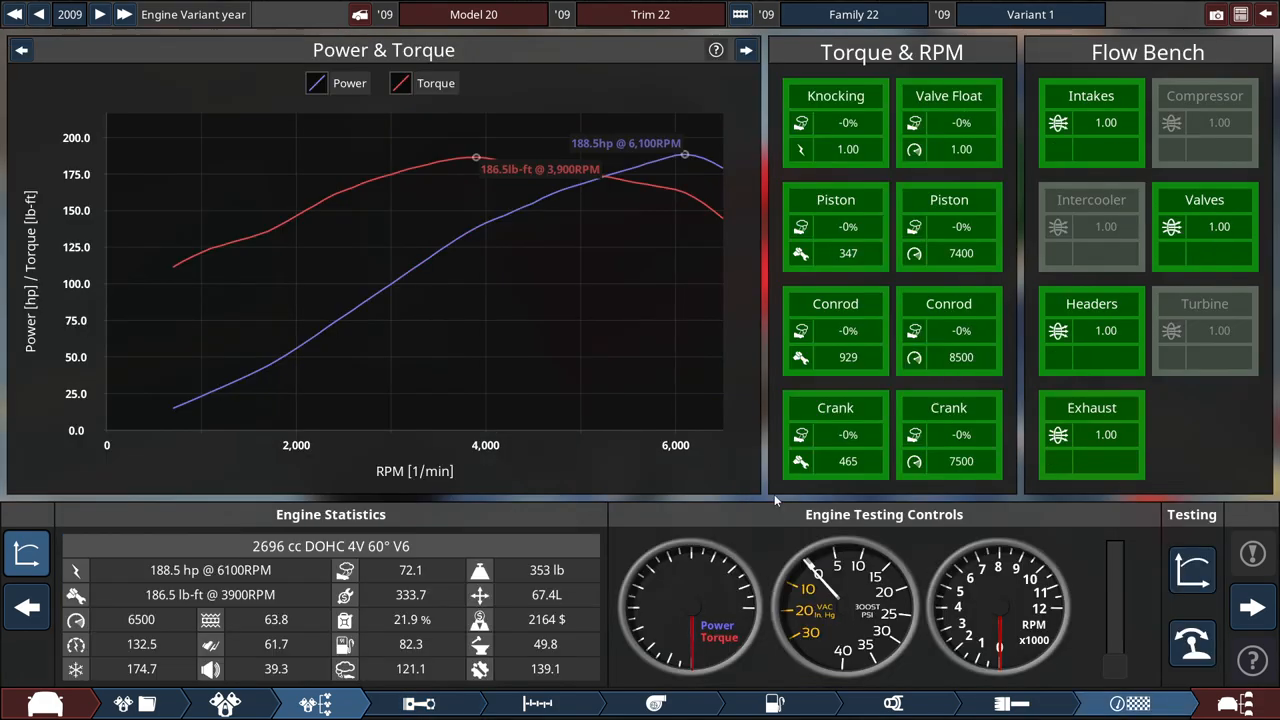
pyautogui.moveTo(1192, 645)
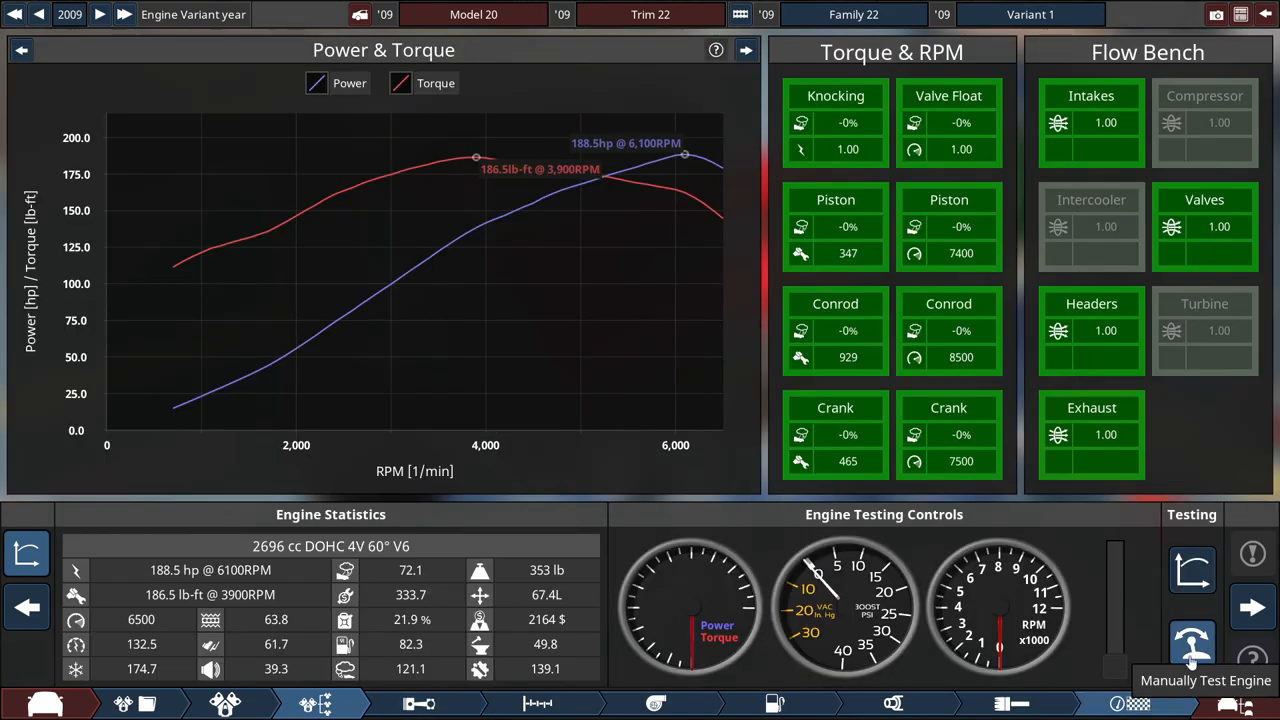
# Run a manual engine test before moving to the car trim stage.
pyautogui.click(1192, 643)
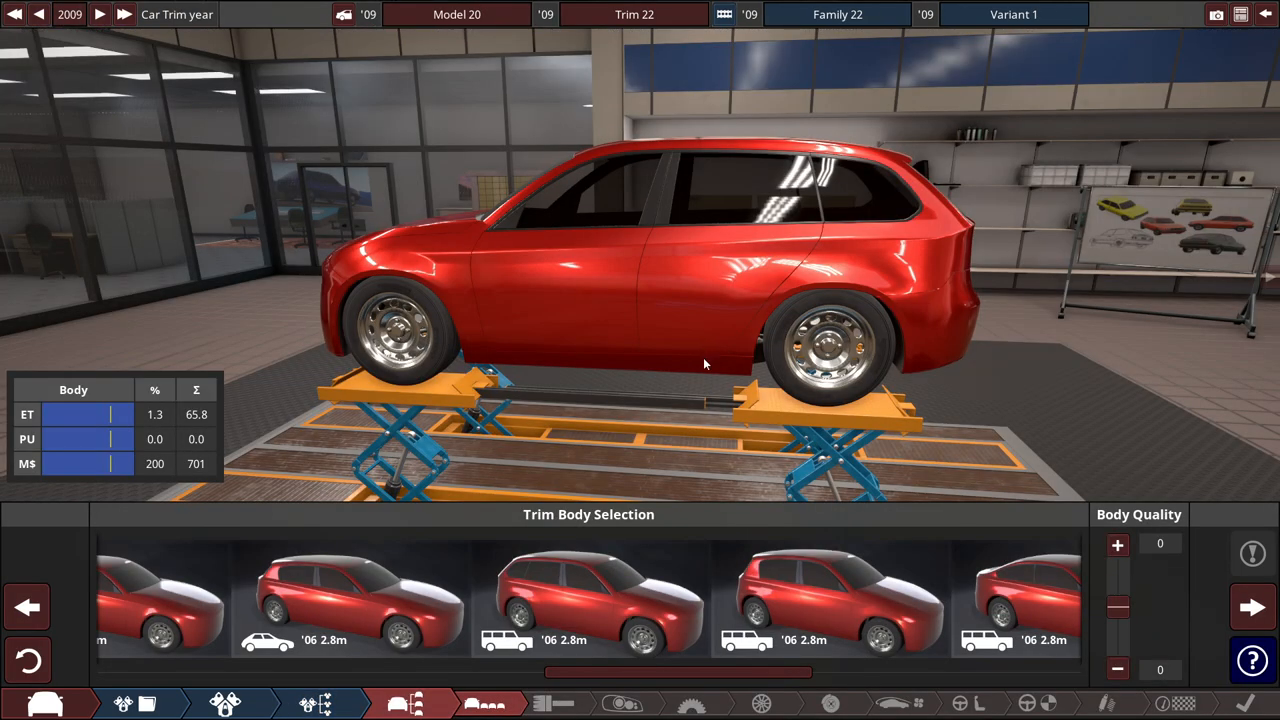
# Set transverse FWD with a 5-speed automatic geared for a 141 mph top speed.
pyautogui.click(588, 595)
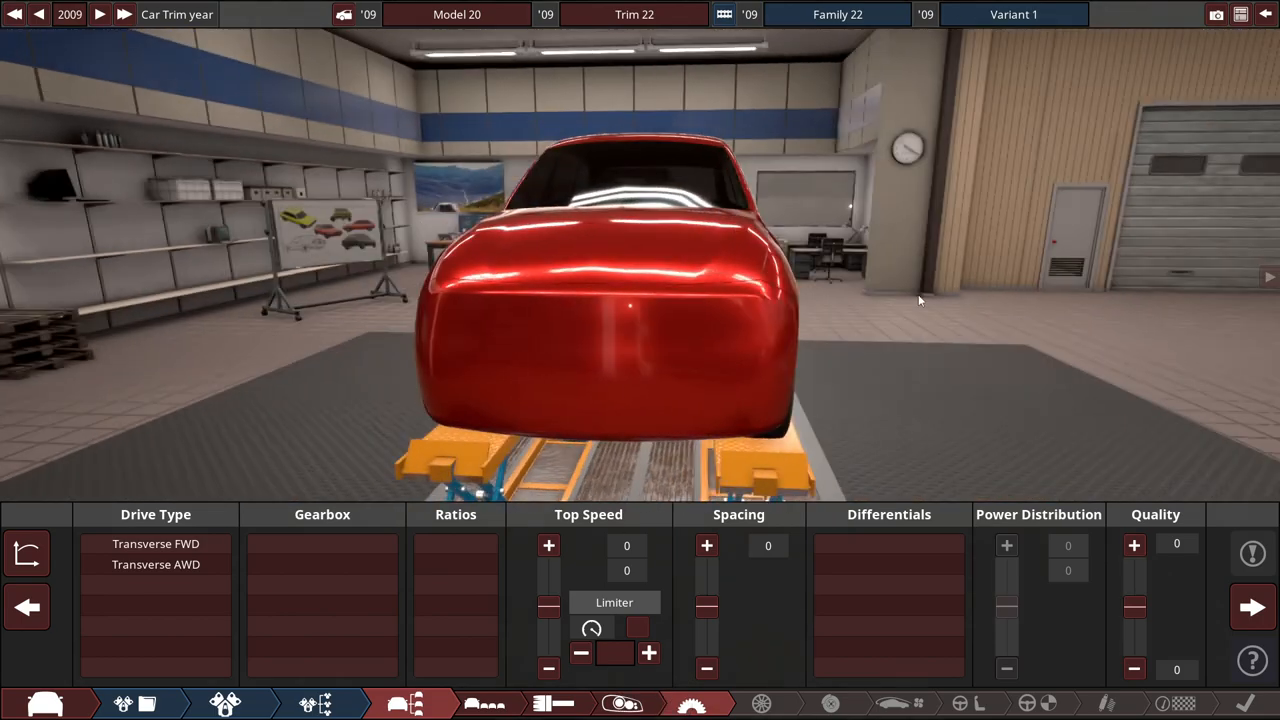
pyautogui.click(155, 543)
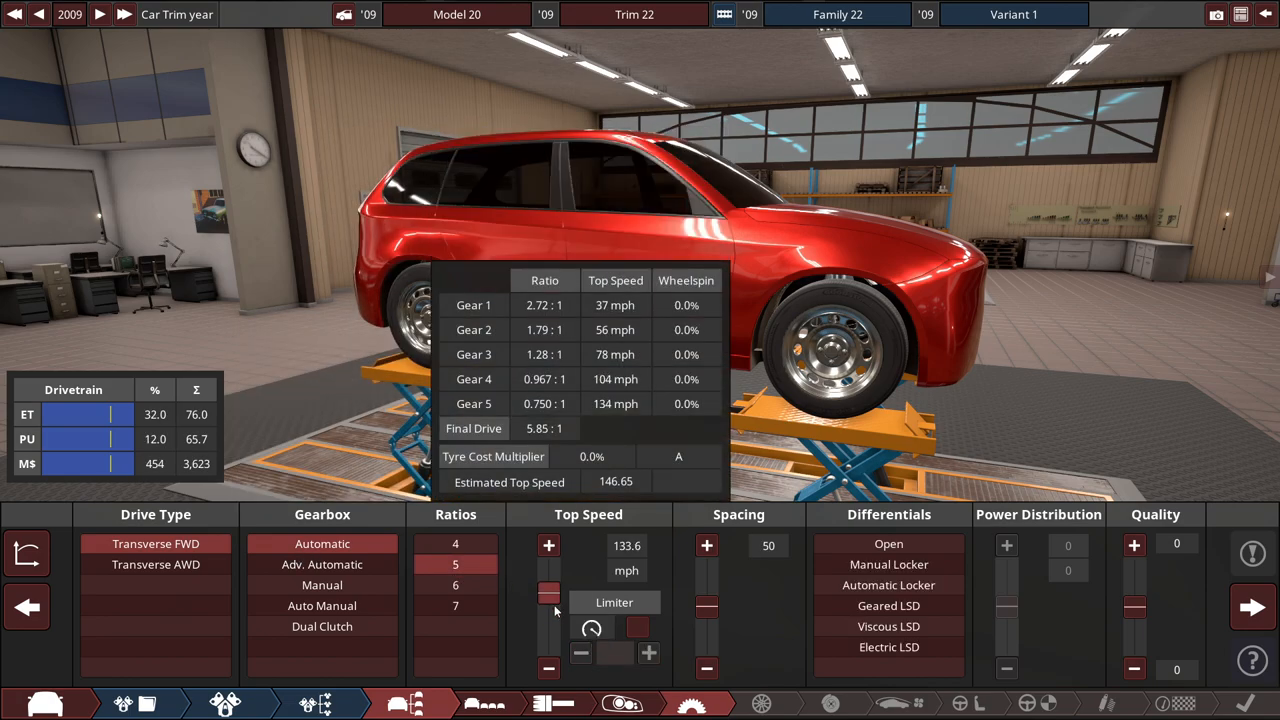
pyautogui.moveTo(548, 600); pyautogui.dragTo(548, 590)
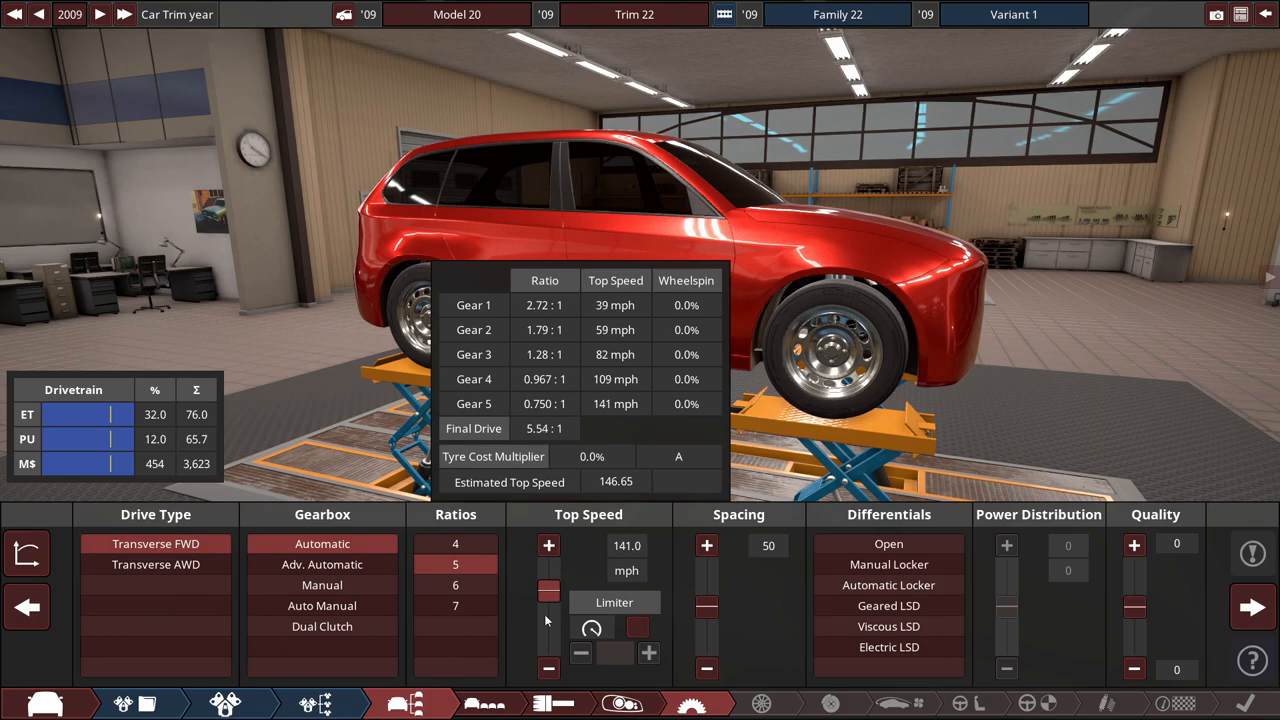
pyautogui.moveTo(555, 612)
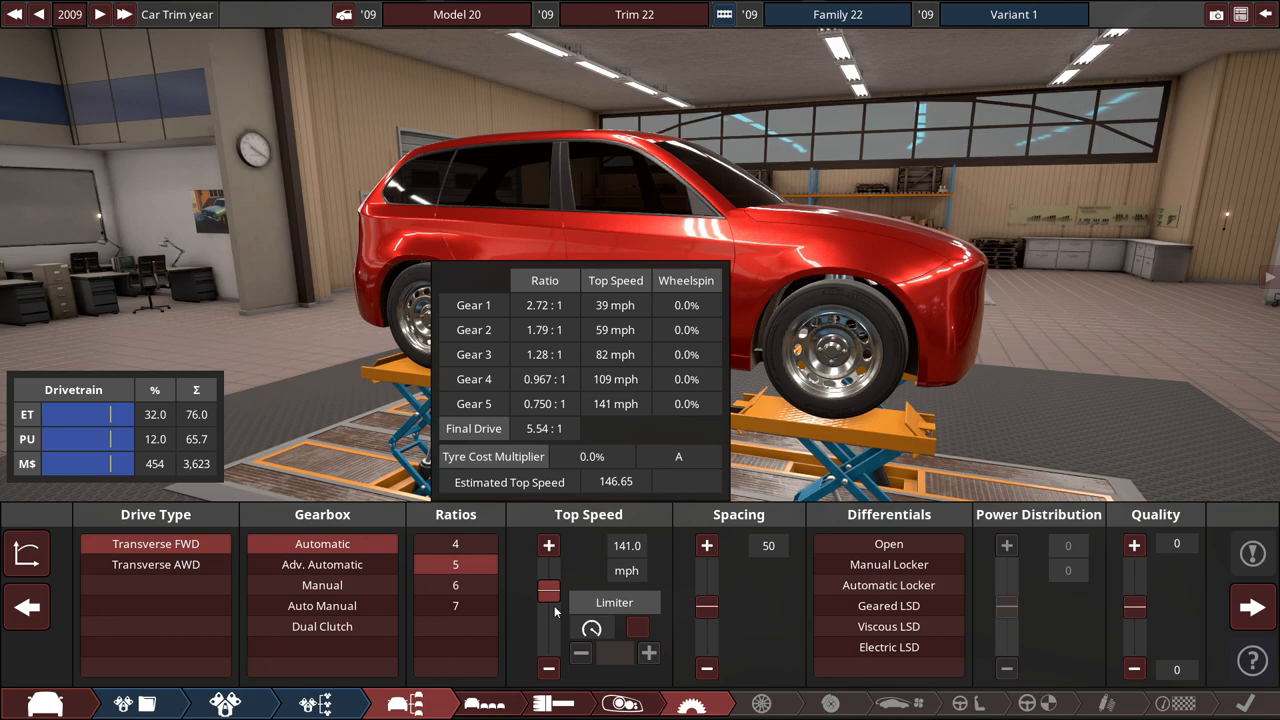
pyautogui.click(888, 543)
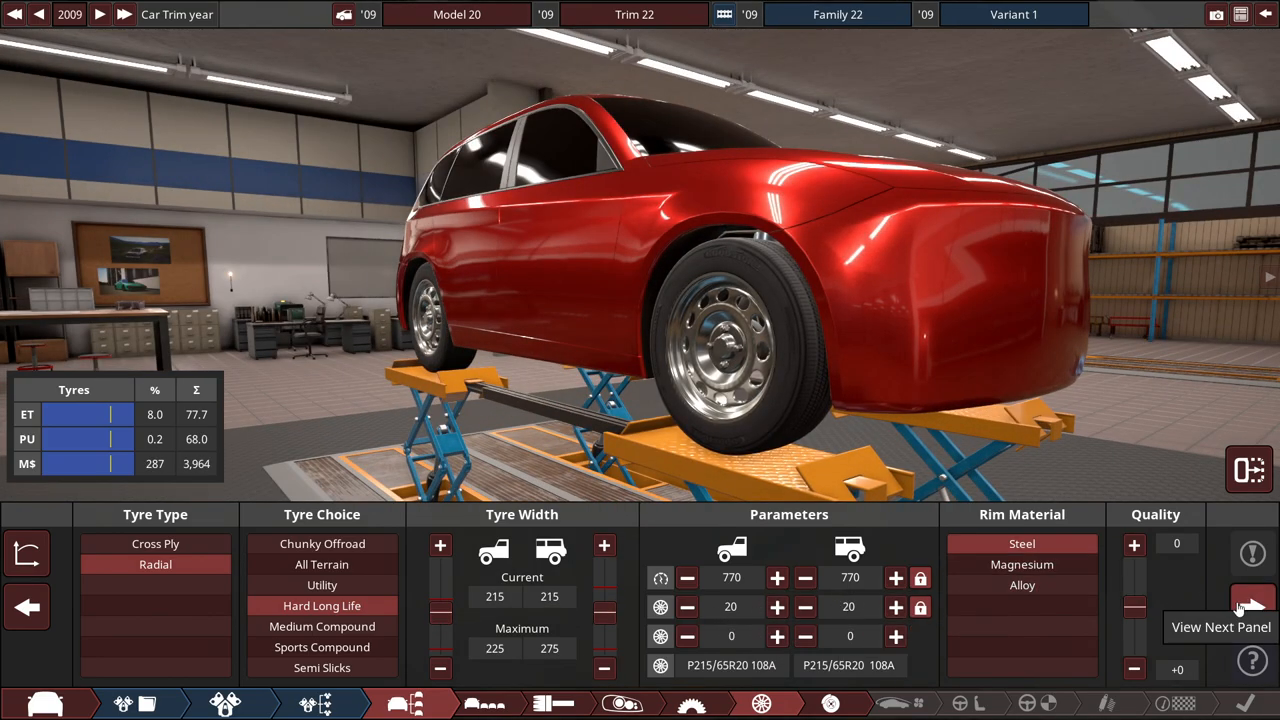
pyautogui.moveTo(1218, 583)
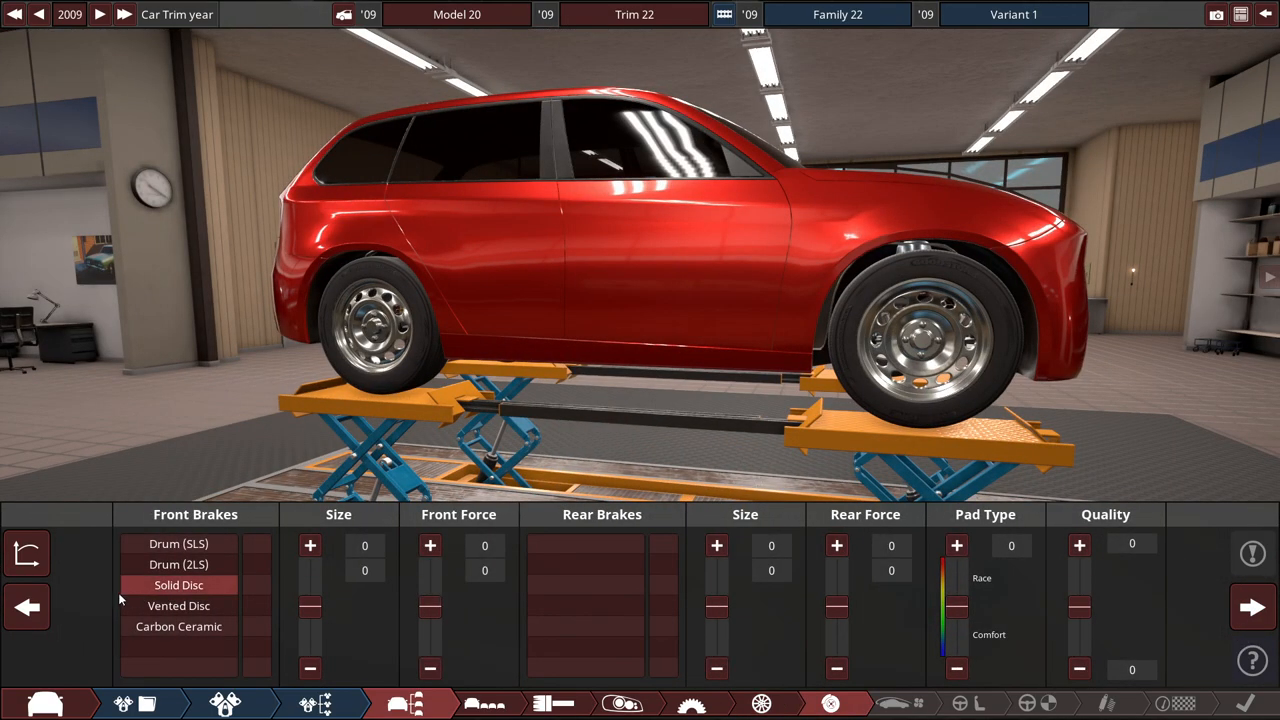
# Select solid disc front brakes.
pyautogui.click(761, 703)
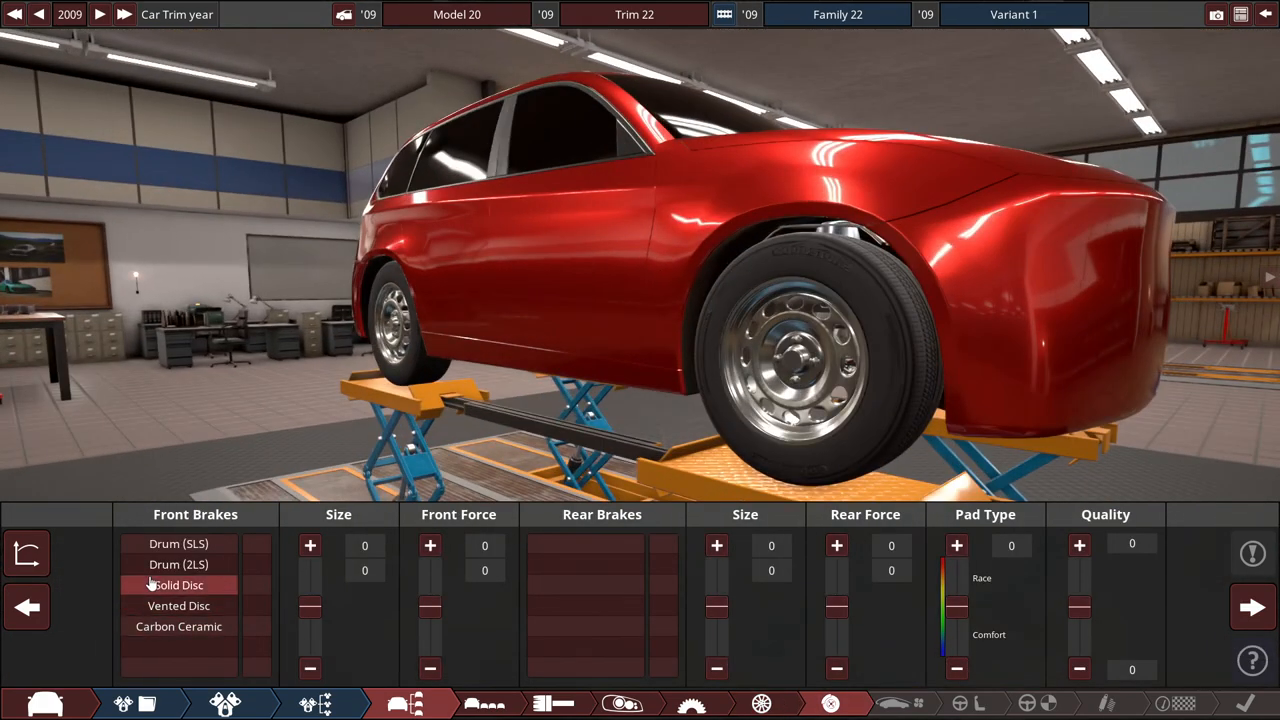
pyautogui.click(178, 585)
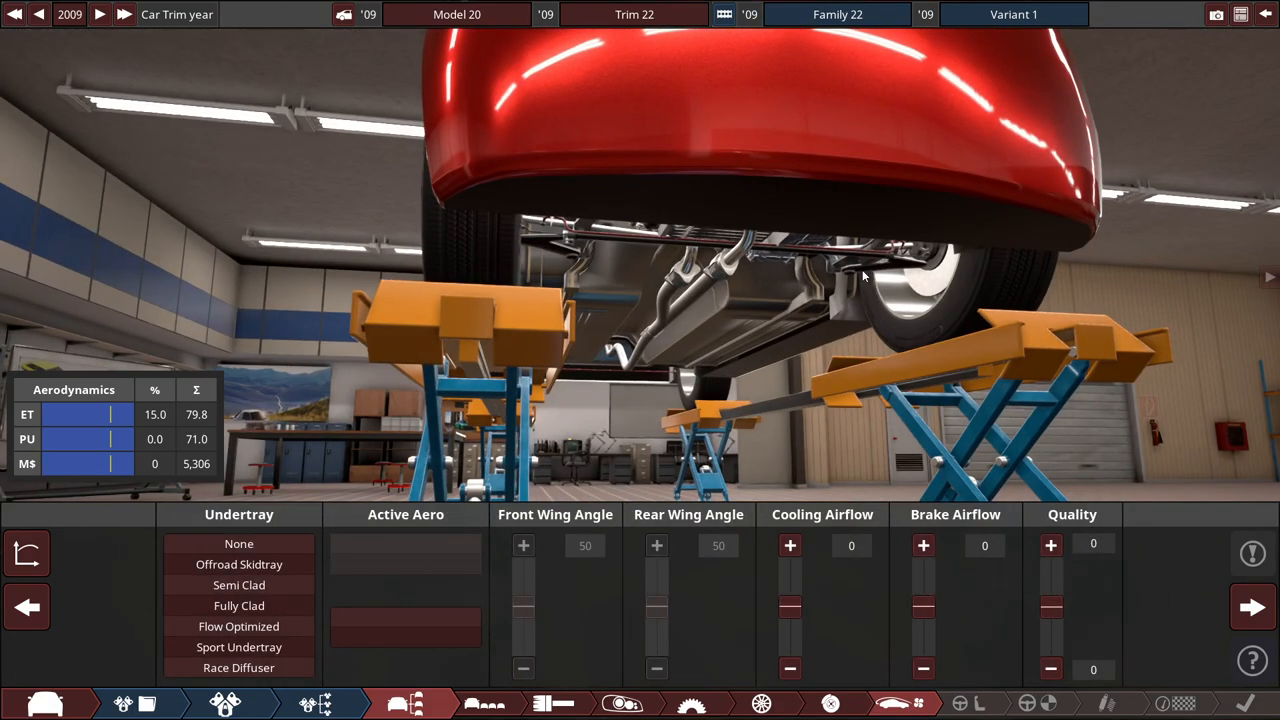
# Select no undertray and set brake airflow to 15.
pyautogui.click(239, 543)
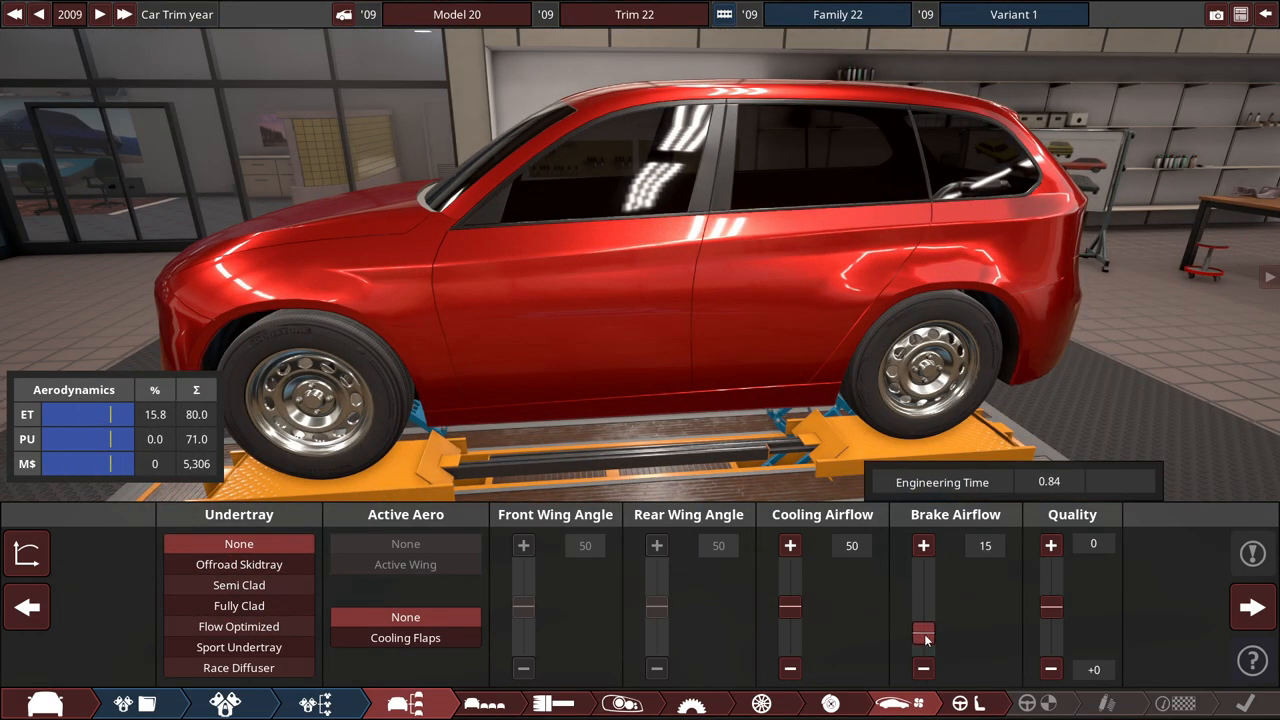
pyautogui.click(407, 703)
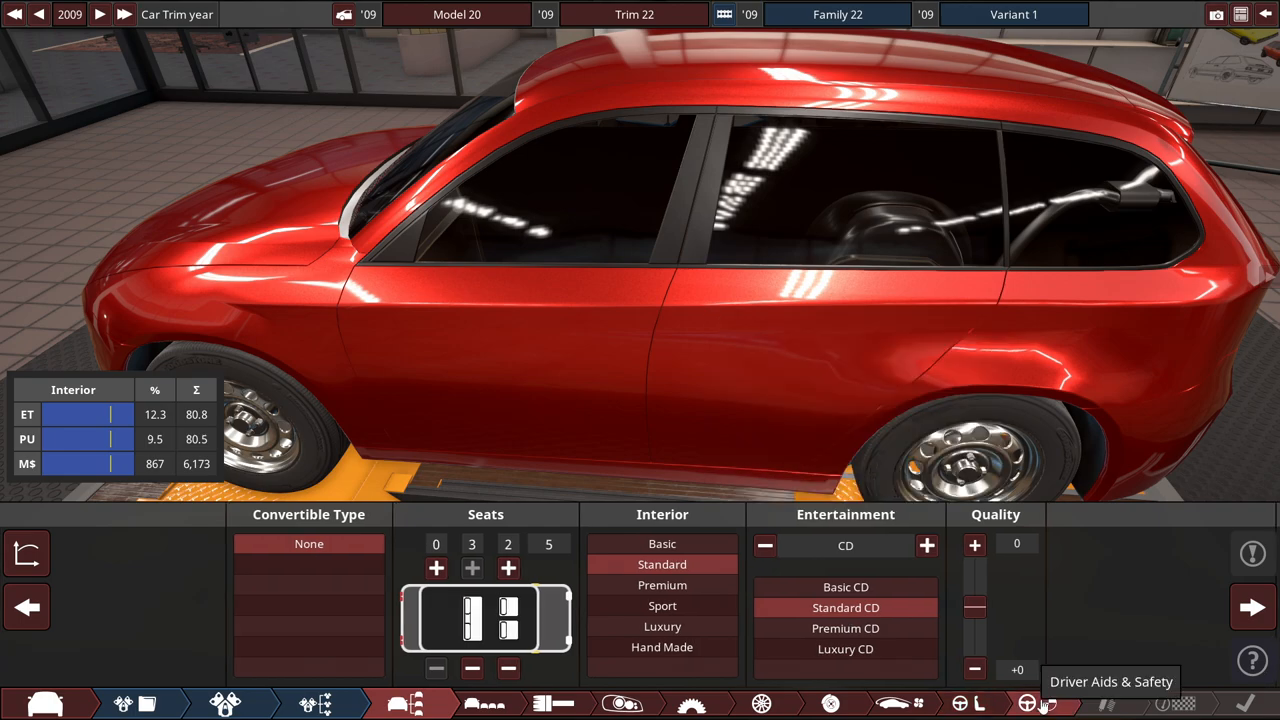
# Switch to the Driver Aids & Safety settings tab.
pyautogui.click(1043, 703)
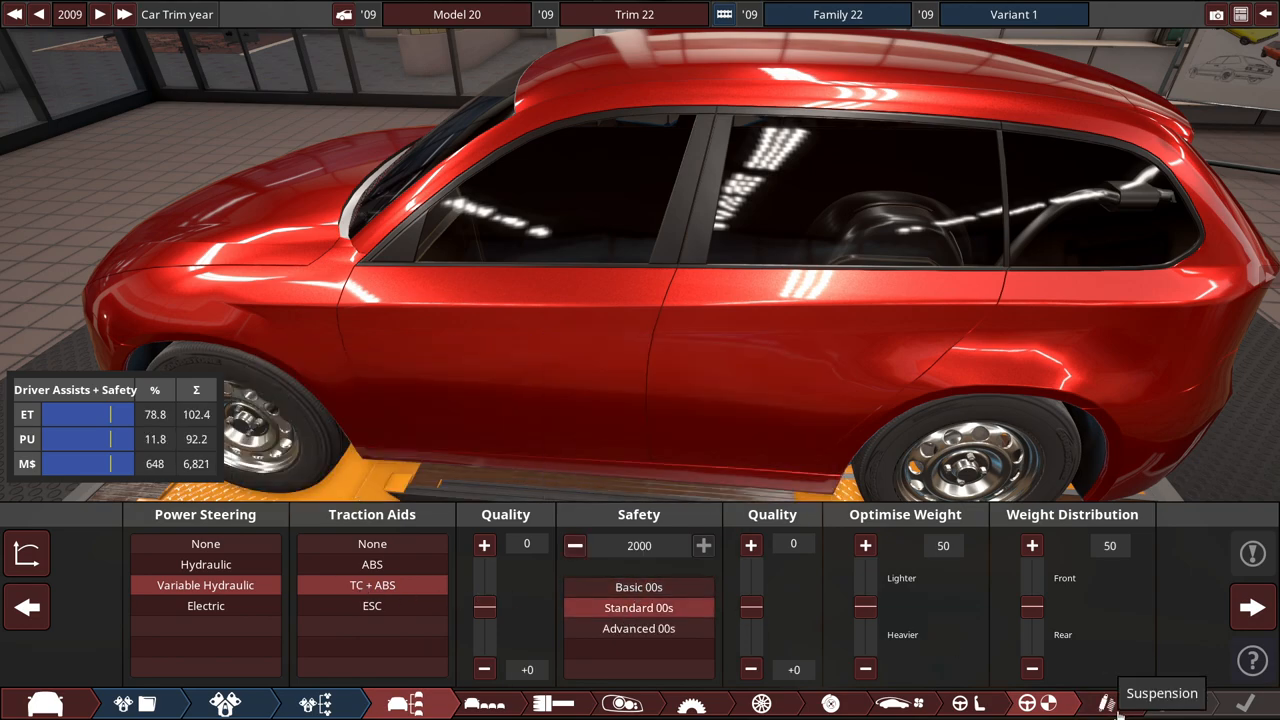
# Apply the Normal suspension preset on the Suspension tab.
pyautogui.click(1108, 703)
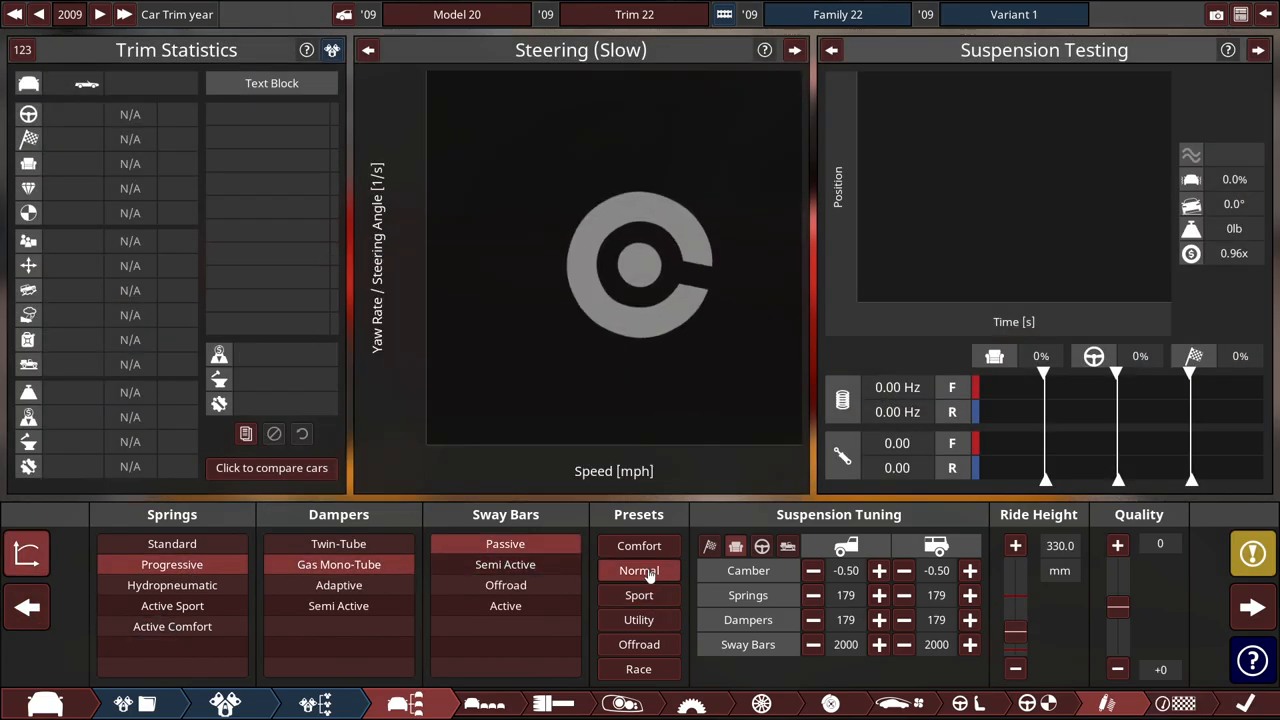
pyautogui.click(639, 570)
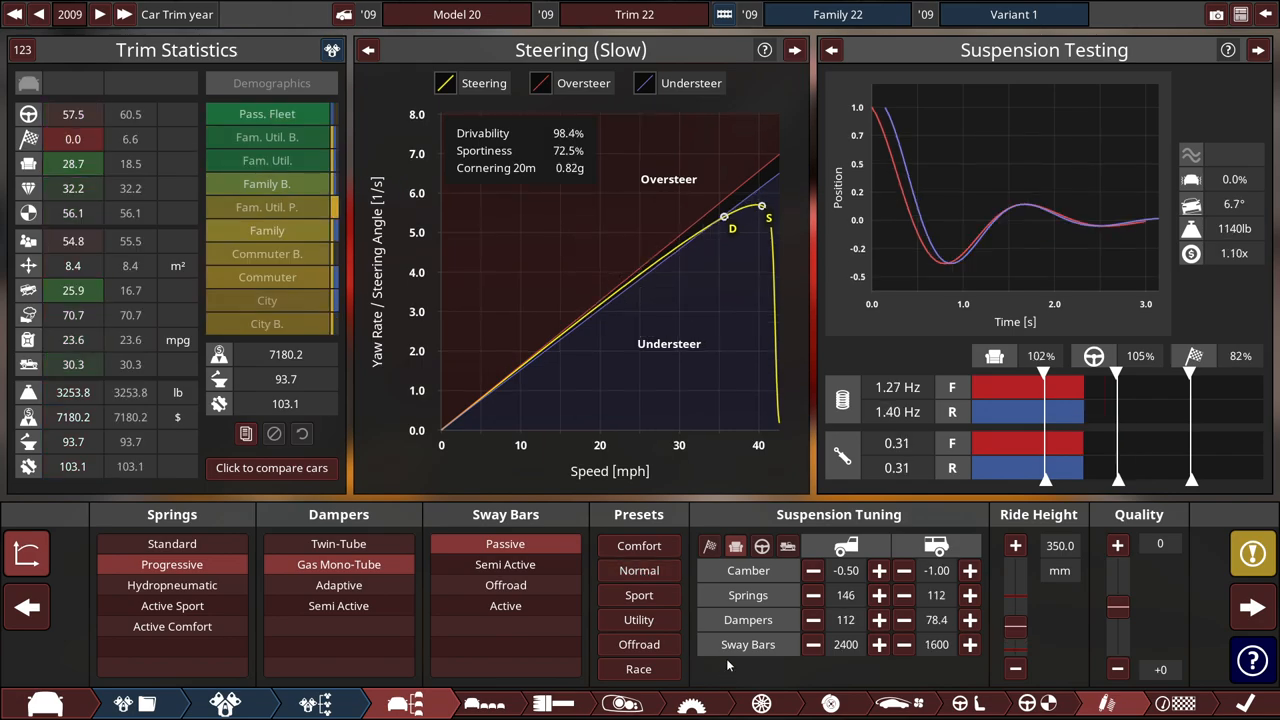
pyautogui.click(1252, 553)
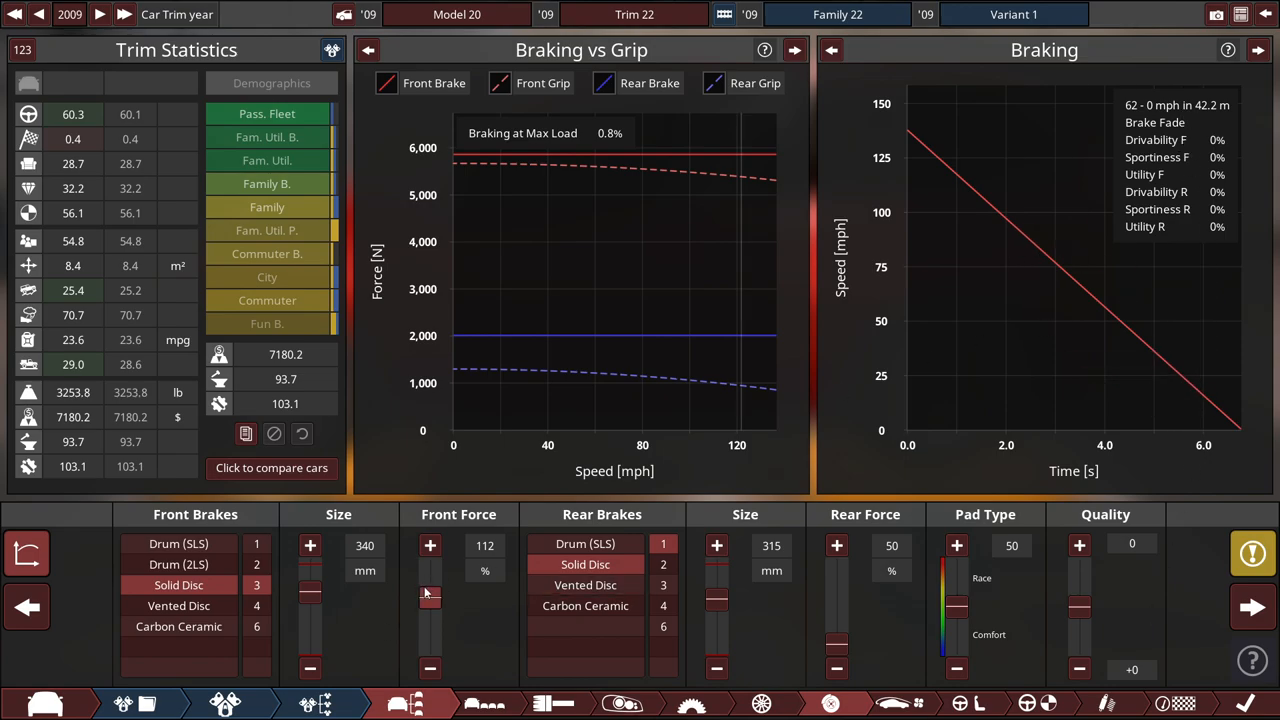
# Raise front brake force and shift the pad type toward comfort.
pyautogui.click(429, 545)
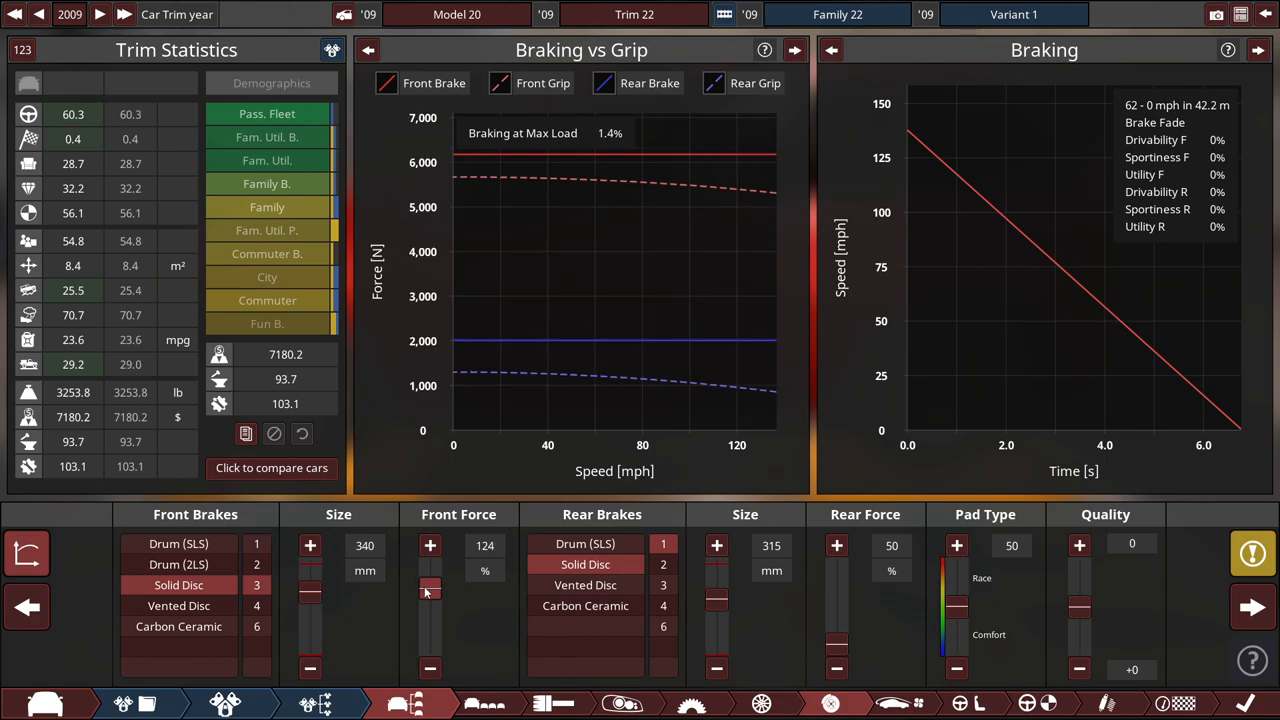
pyautogui.click(430, 545)
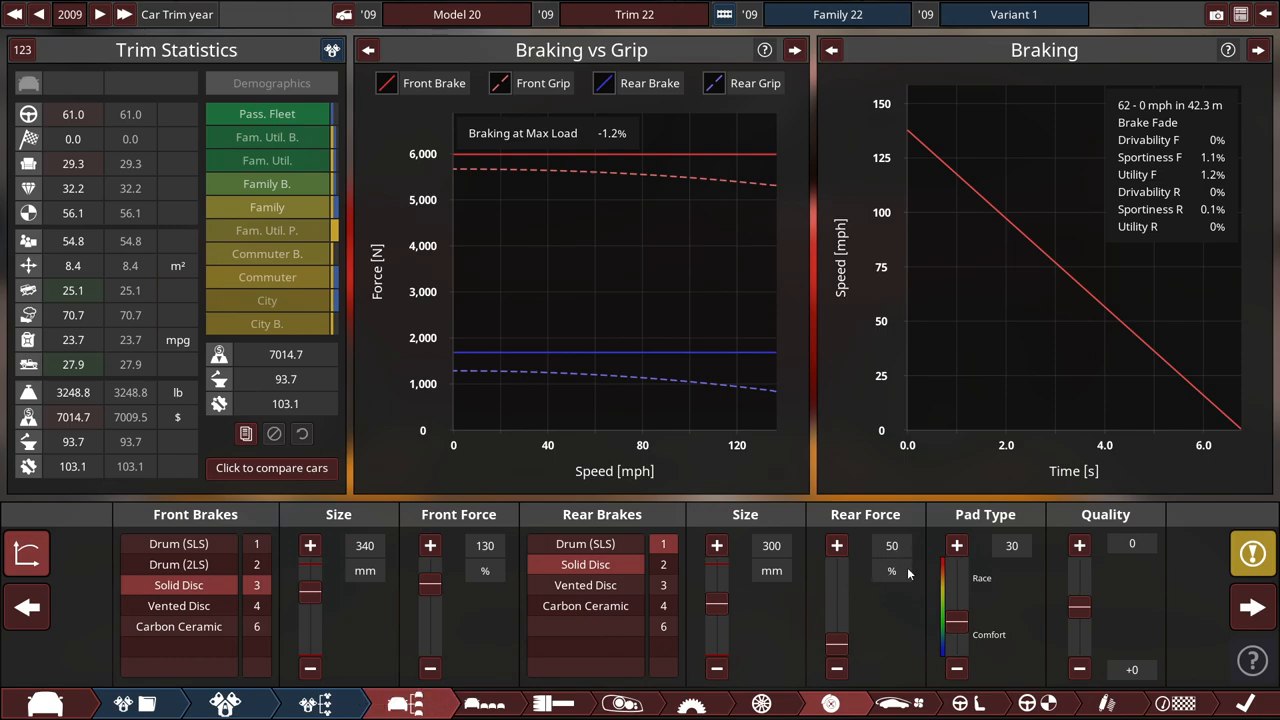
pyautogui.moveTo(957, 546); pyautogui.dragTo(957, 625)
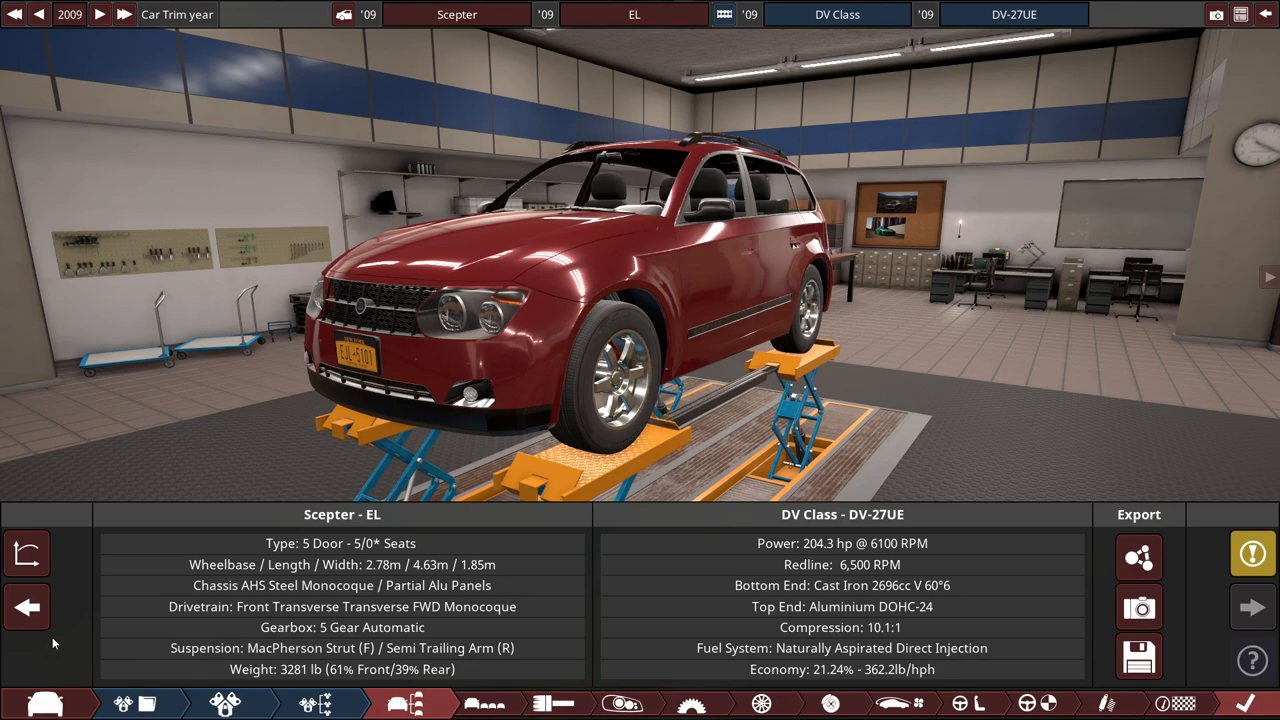
pyautogui.moveTo(1055, 165)
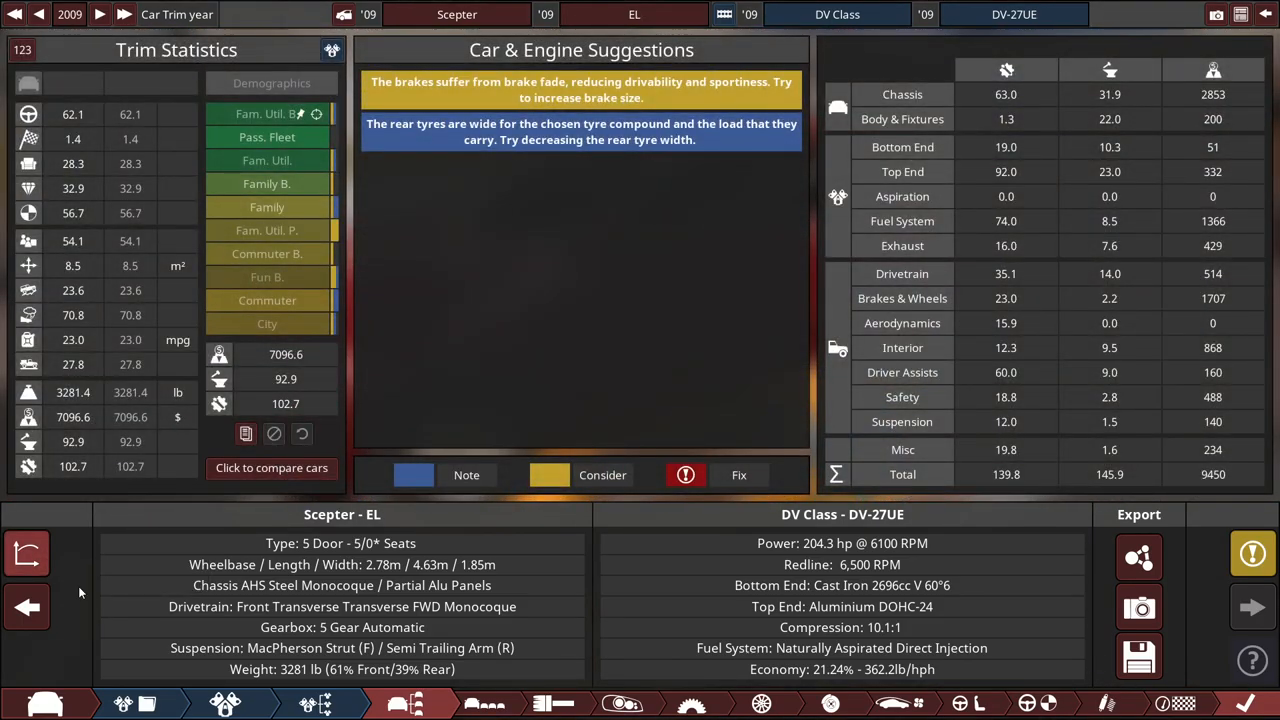
pyautogui.moveTo(560, 250)
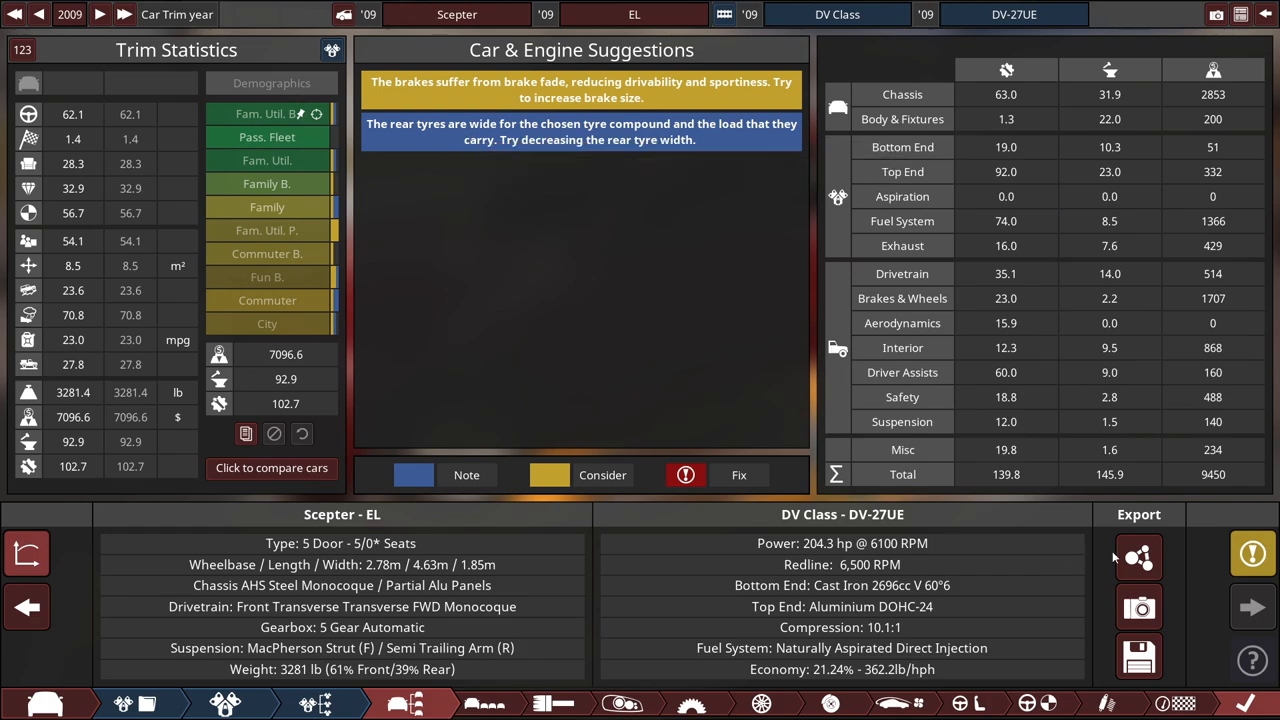
pyautogui.moveTo(1138, 557)
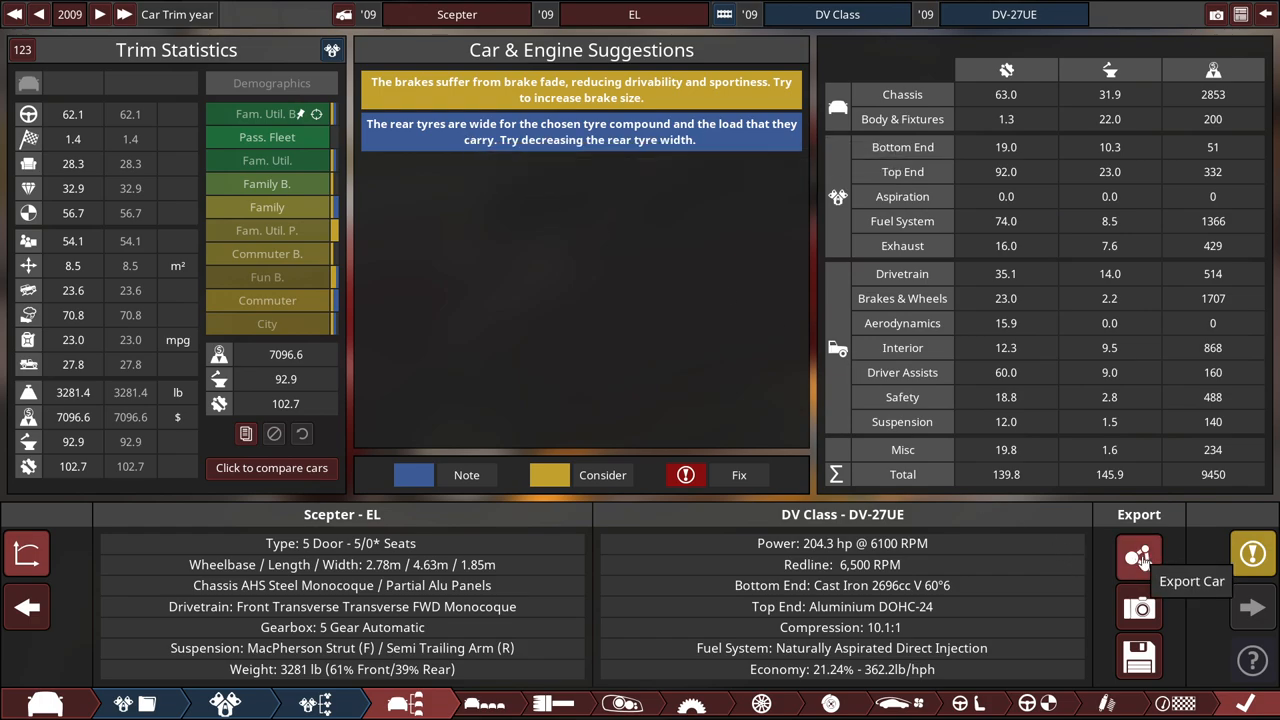
pyautogui.click(1139, 557)
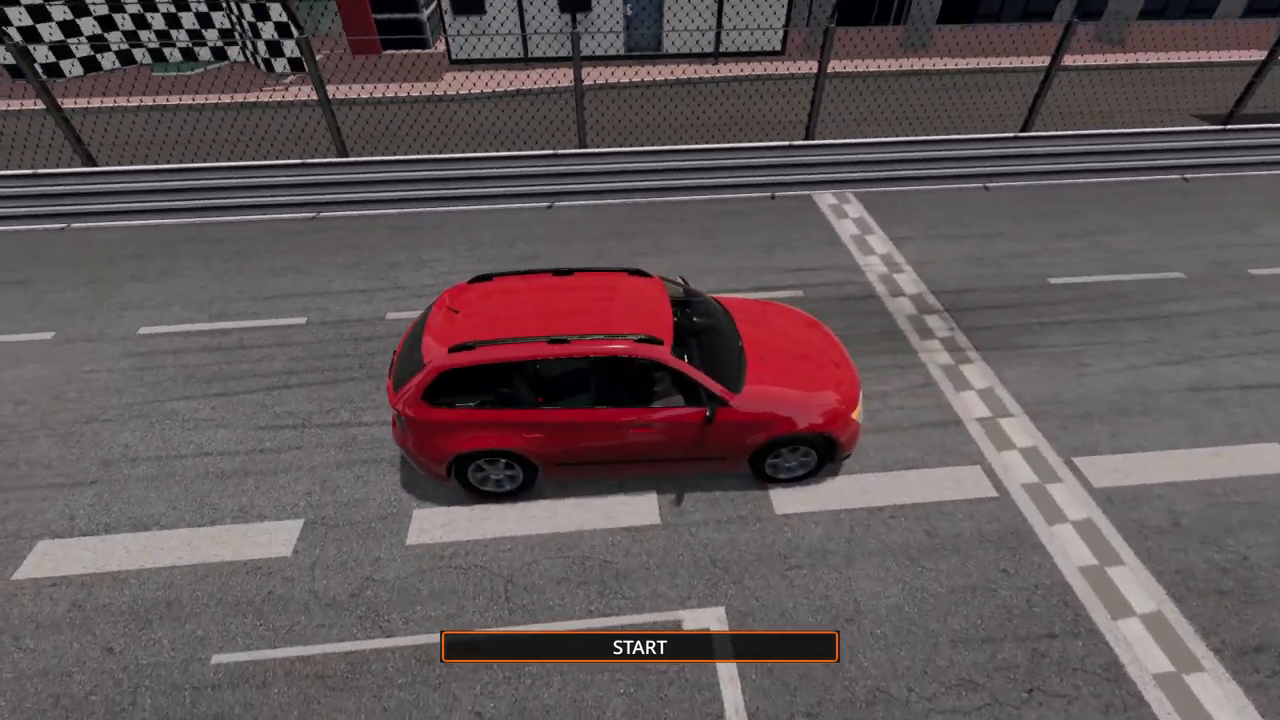
# Start the Monaco time trial run.
pyautogui.click(639, 647)
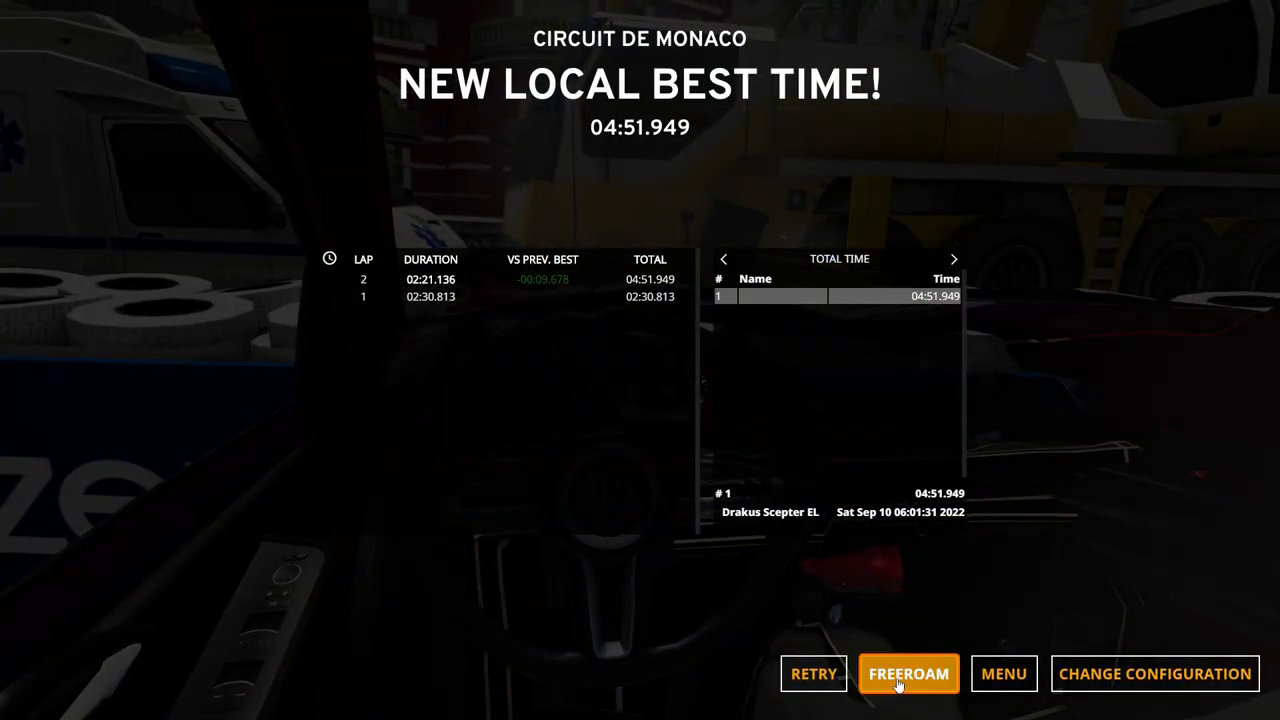
# Leave the time-trial results for free roam in Monaco.
pyautogui.click(908, 673)
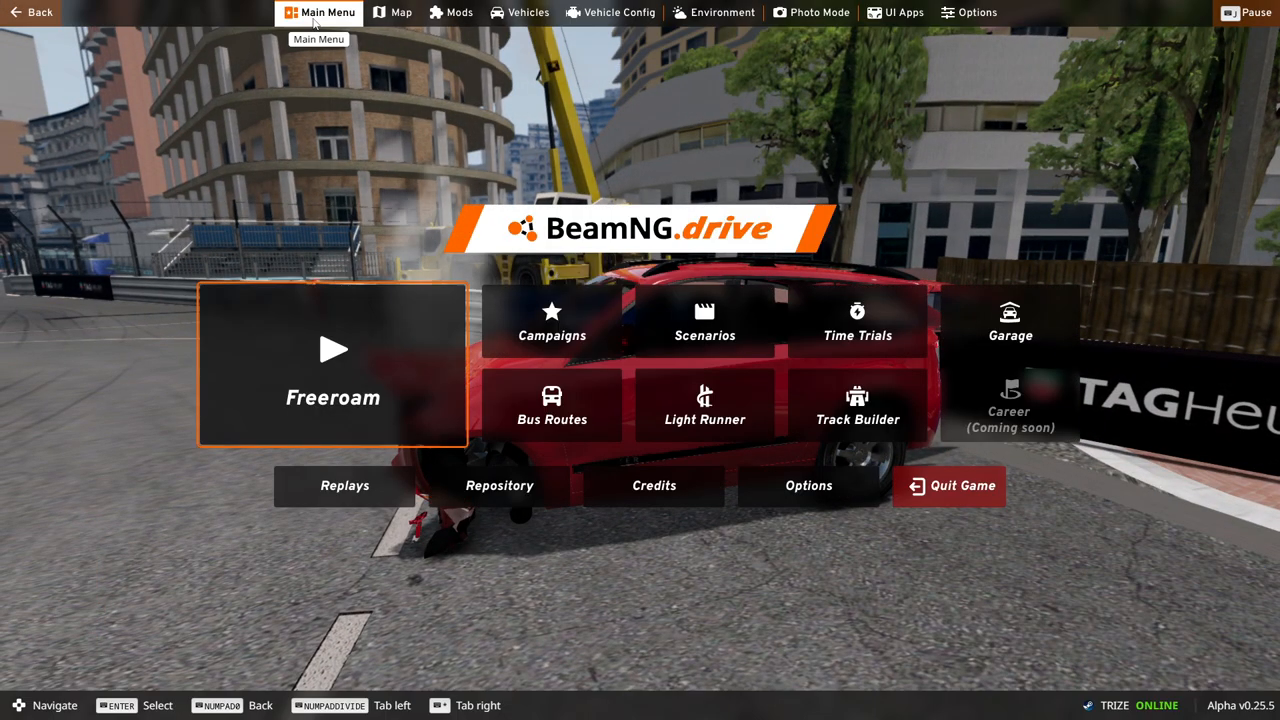
# Spawn the car at the top of the Leap Of Death map.
pyautogui.click(333, 363)
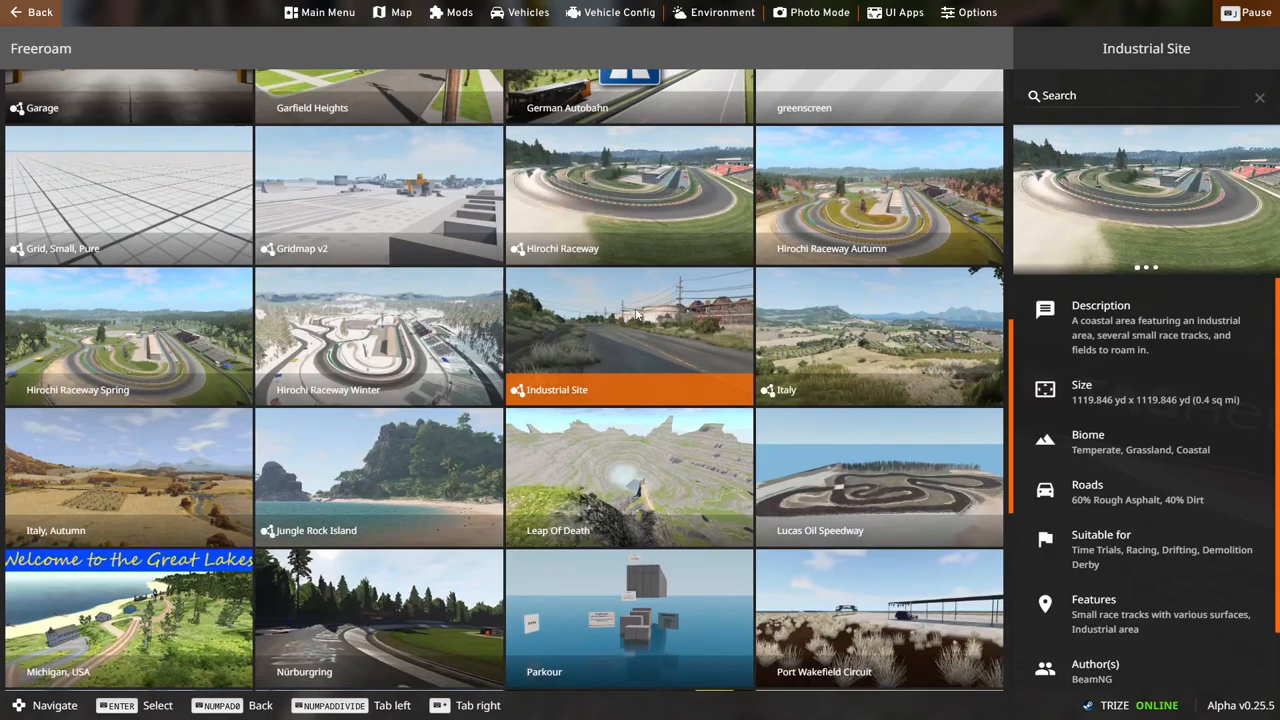
pyautogui.click(628, 478)
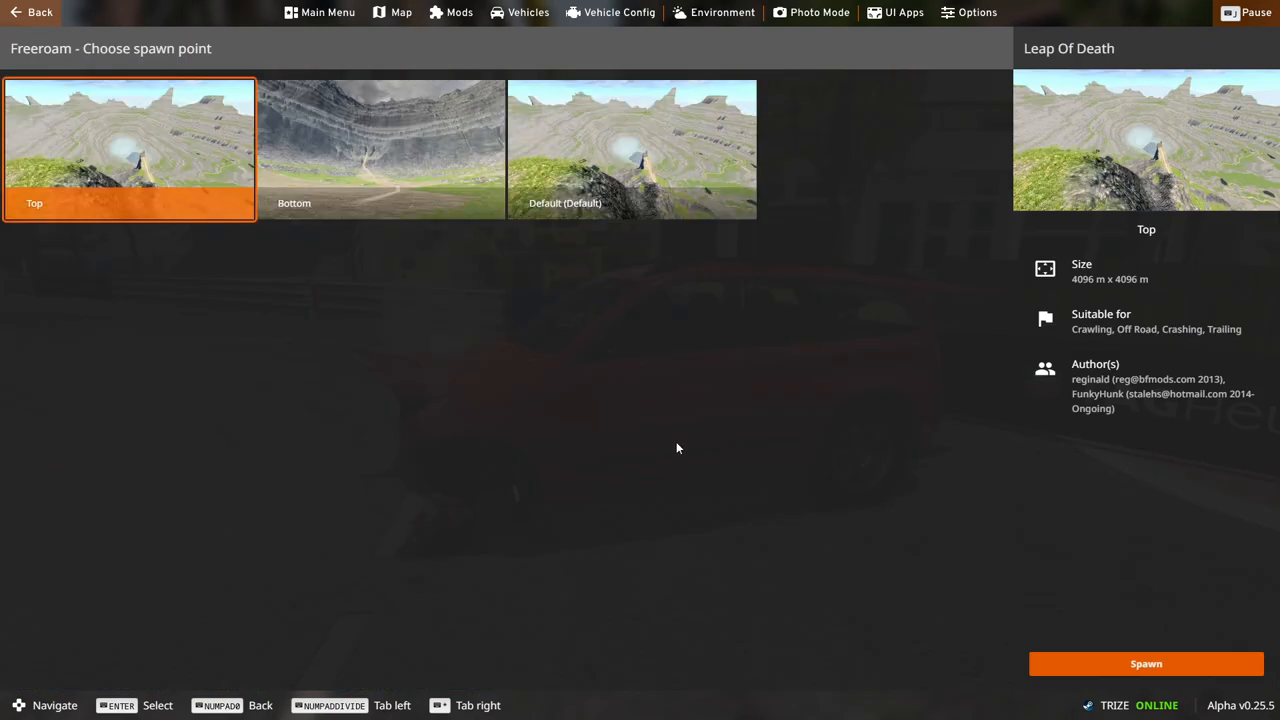
pyautogui.moveTo(1163, 193)
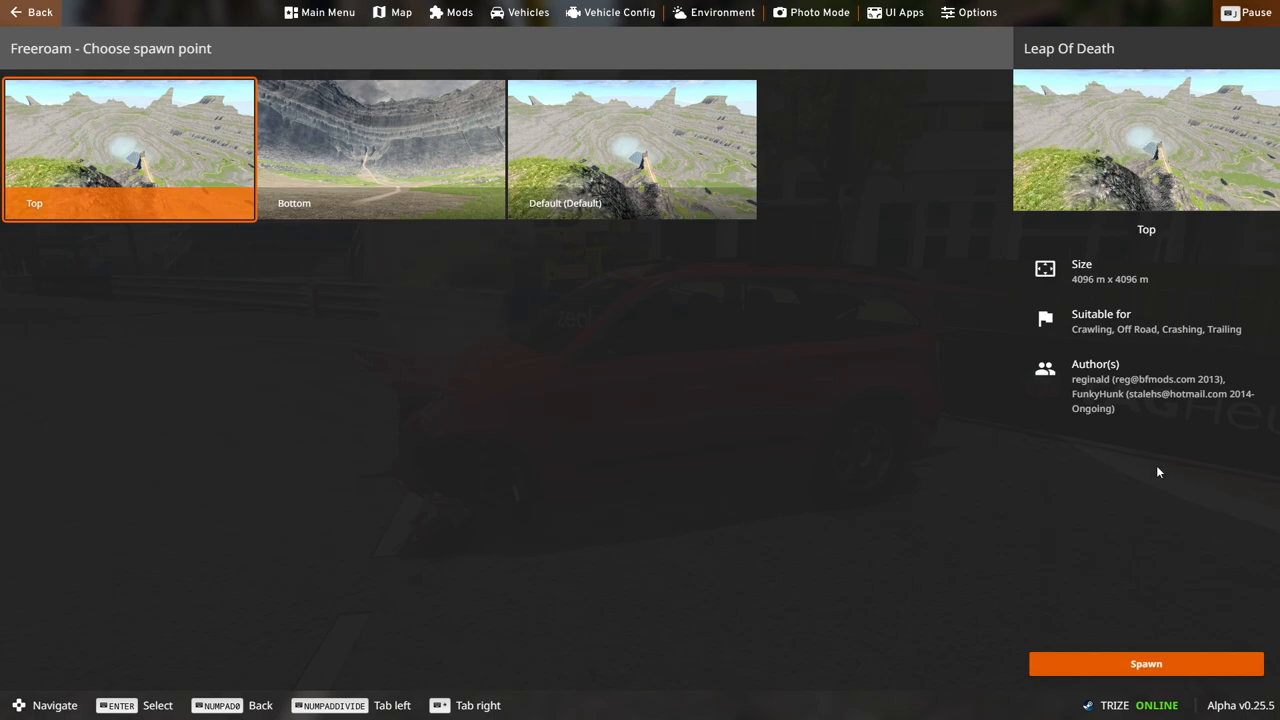
pyautogui.moveTo(1108, 558)
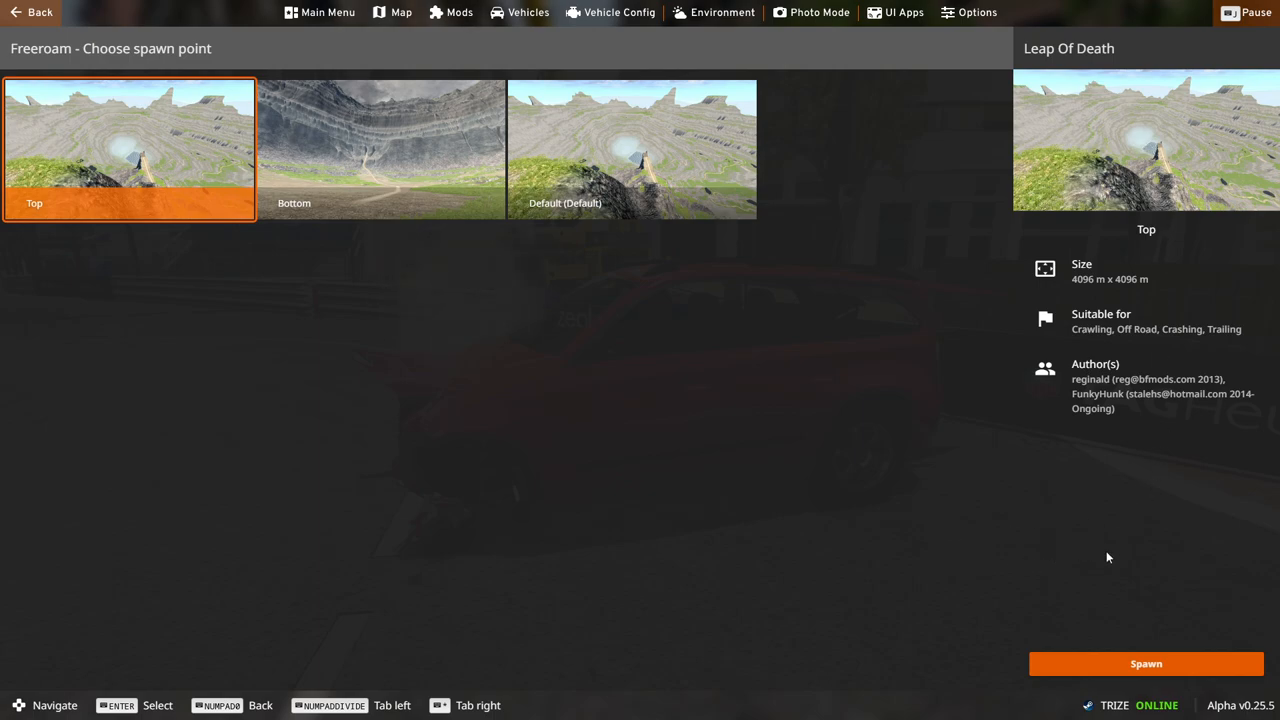
pyautogui.click(1146, 663)
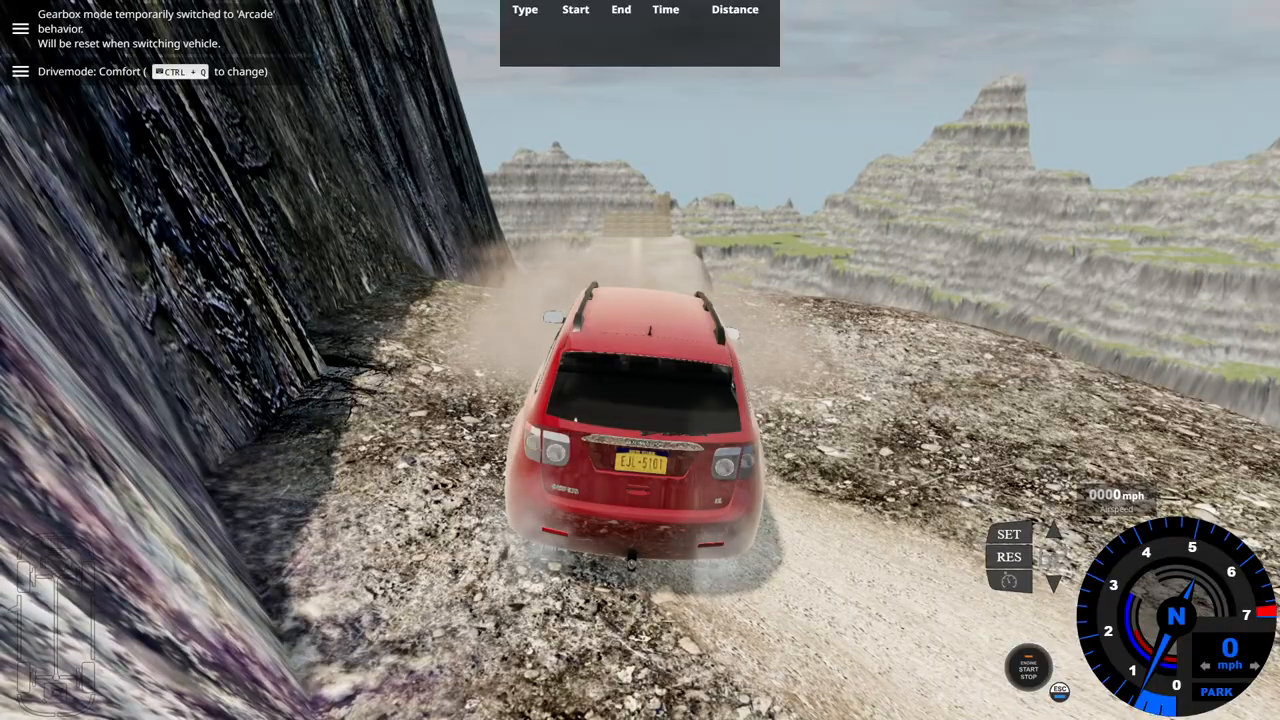